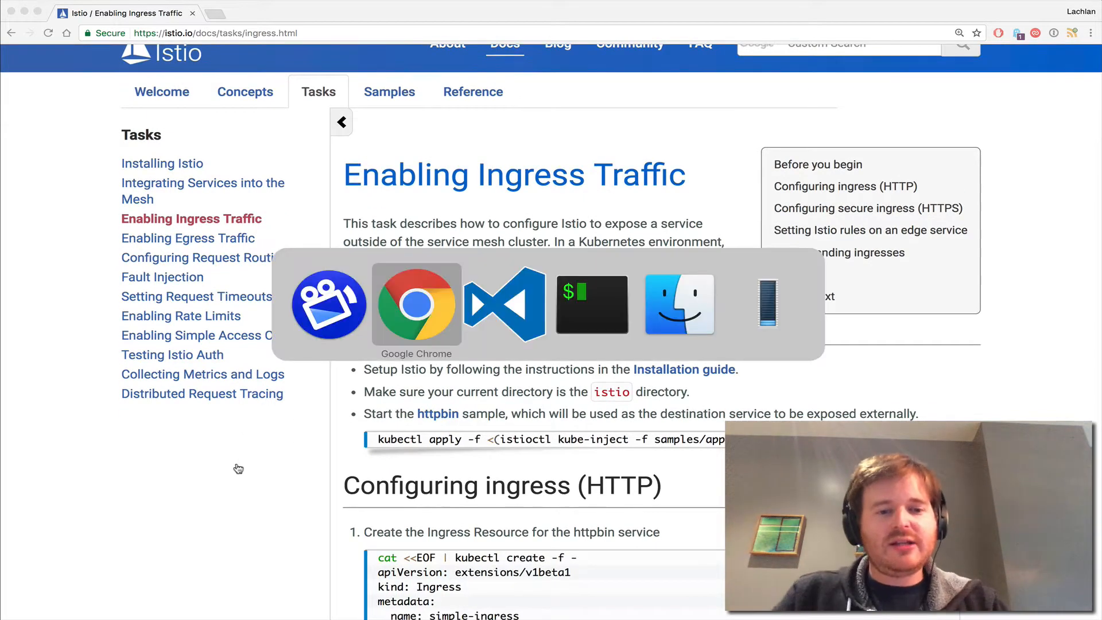
- Leave the Istio Enabling Ingress Traffic page in Chrome for the terminal
click(592, 304)
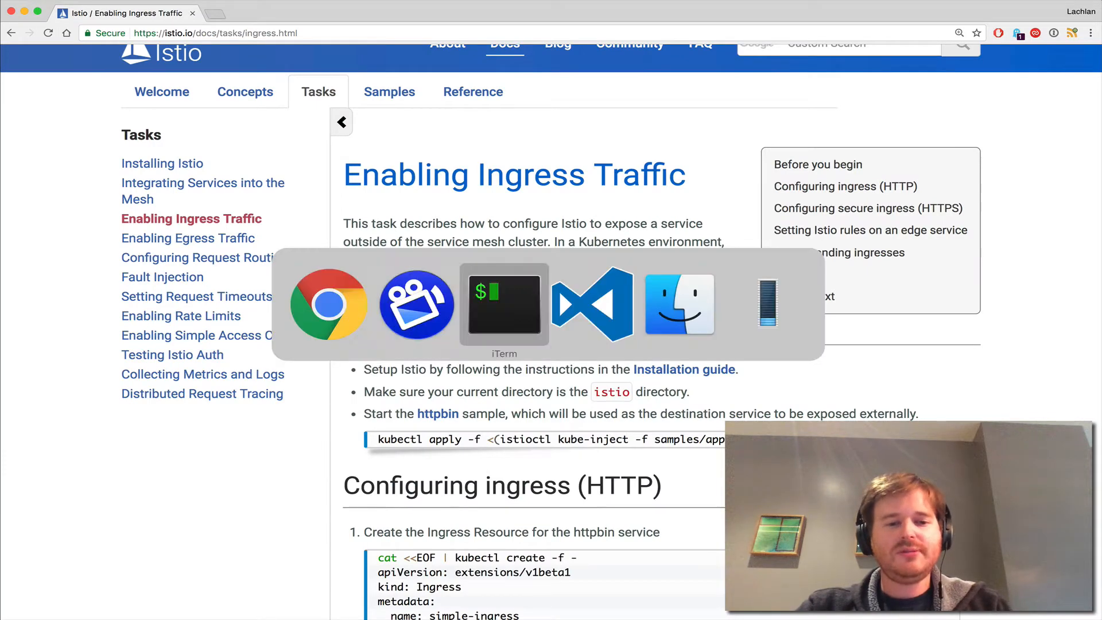
- Check the httpbin pod shows 2/2 Running and list services with kubectl get svc
click(503, 303)
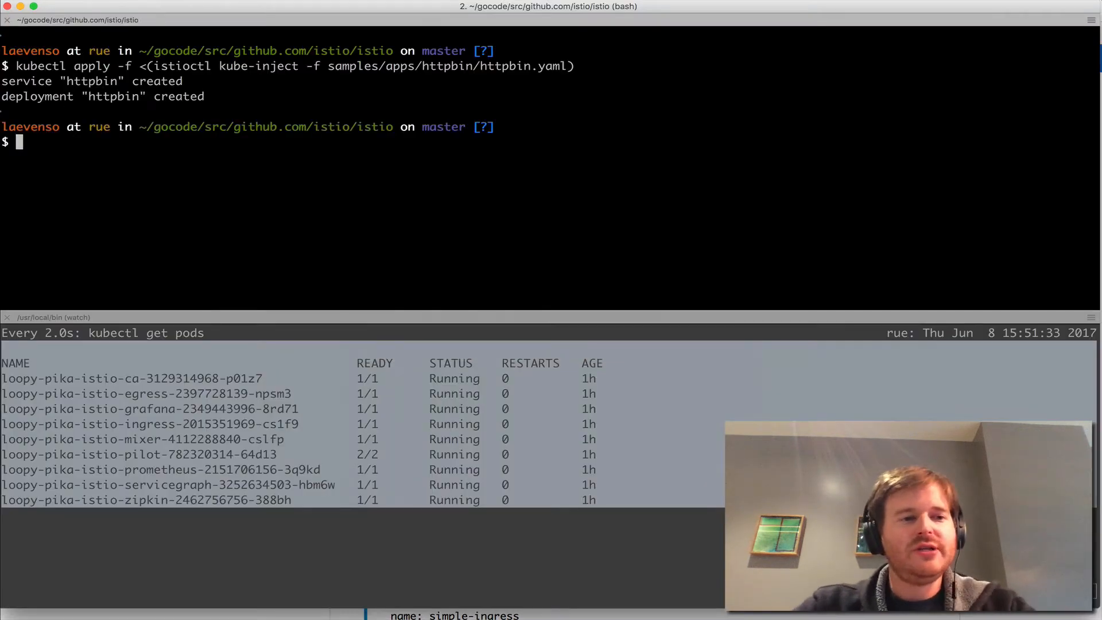
double_click(182, 66)
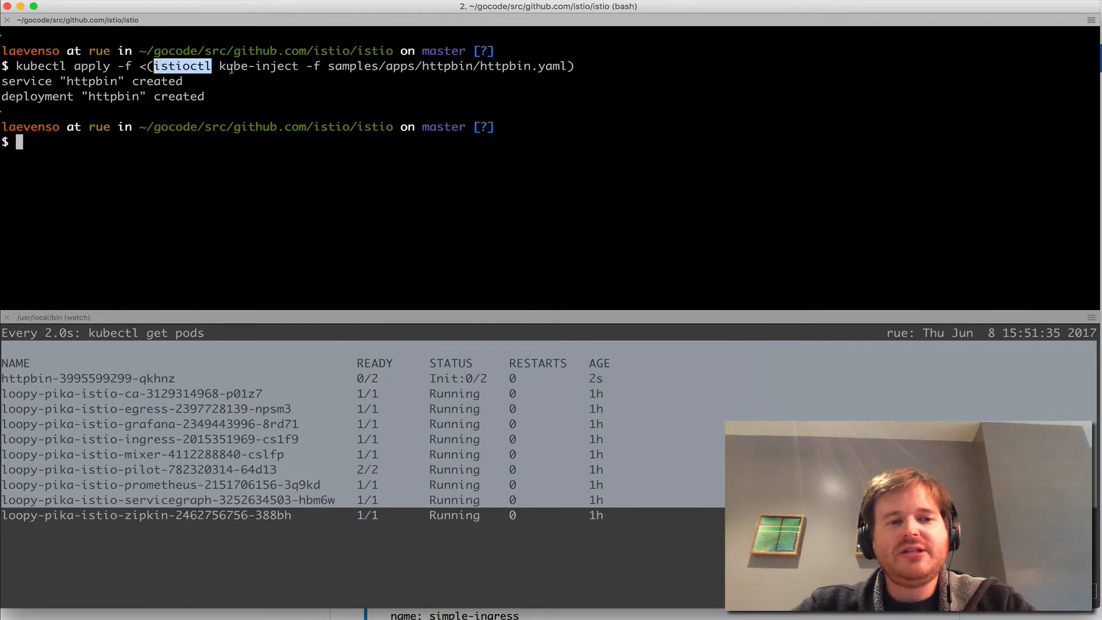
double_click(257, 66)
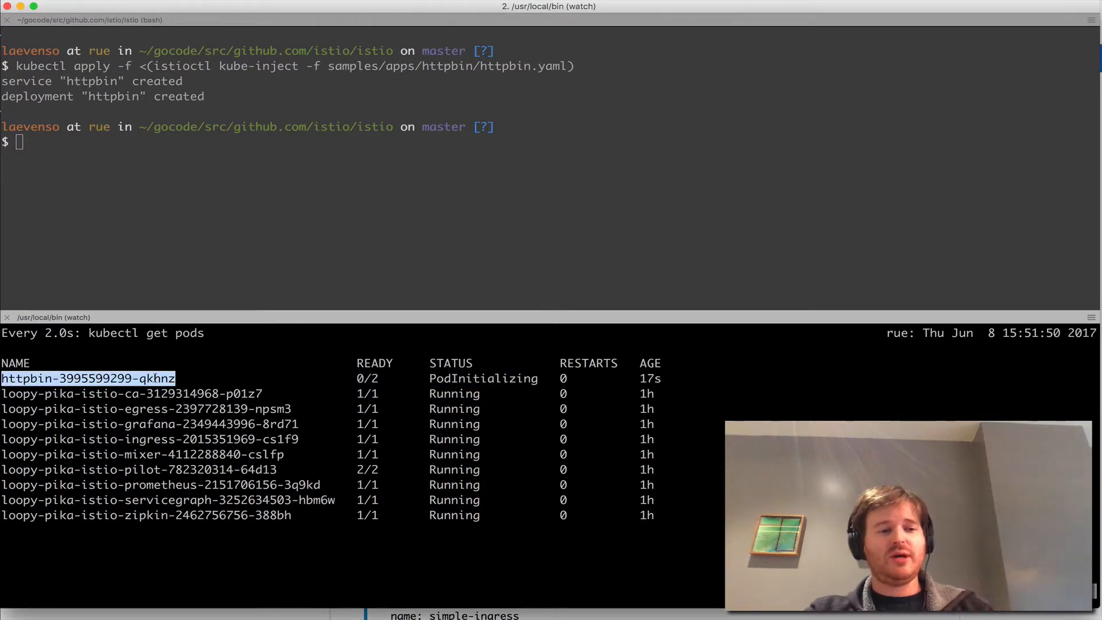
text(kubectl get svc)
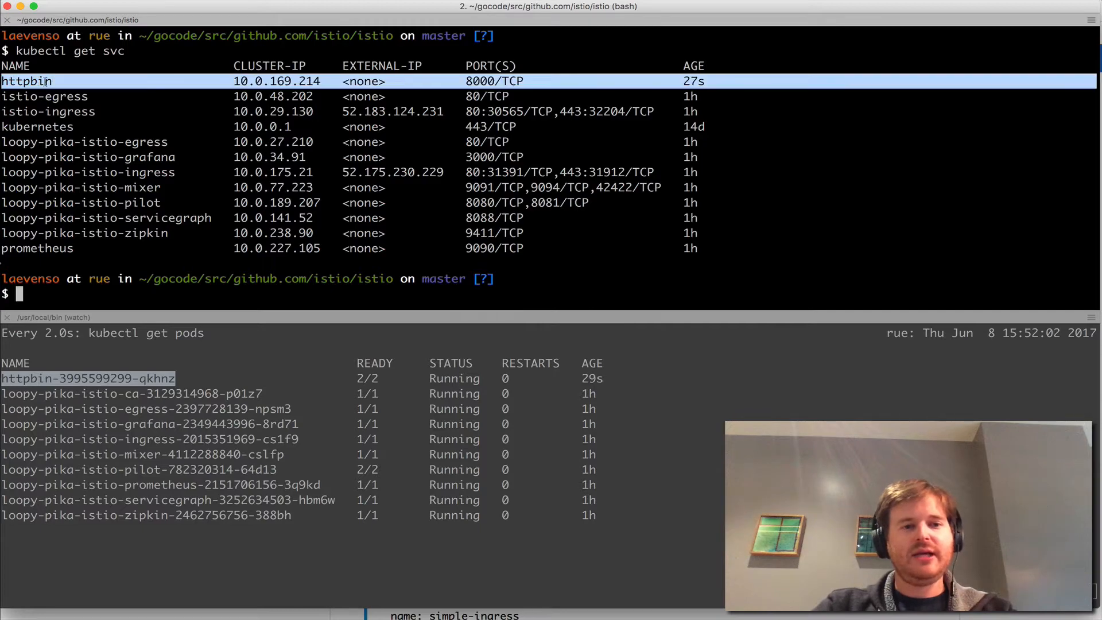
key(ctrl+l)
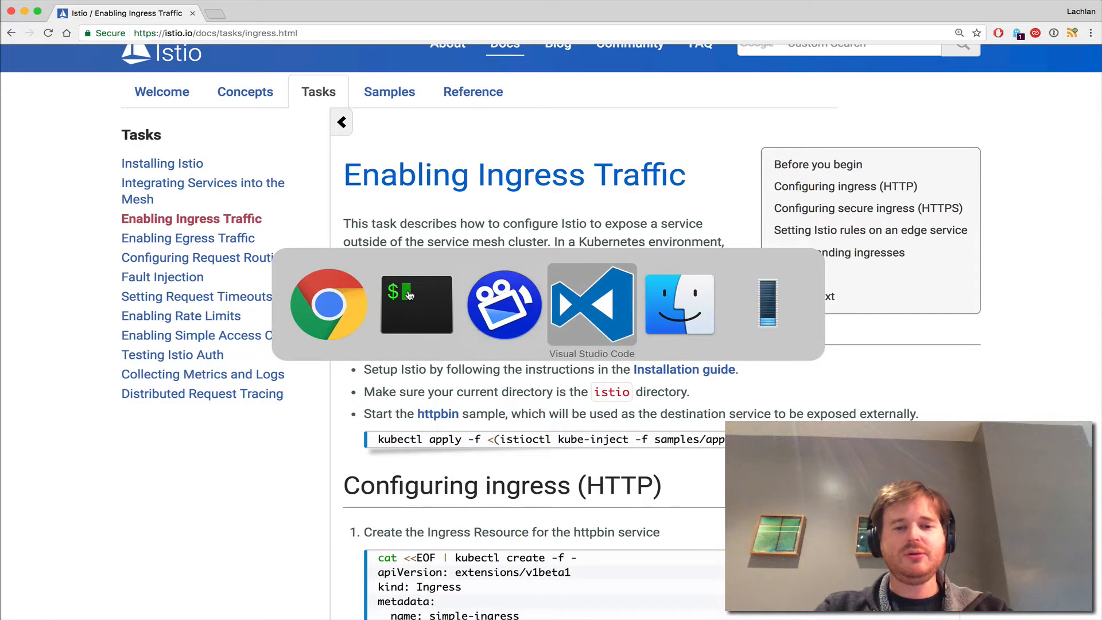
- Copy the simple-ingress heredoc (lines 3–22) from ingress-demo.txt
click(591, 304)
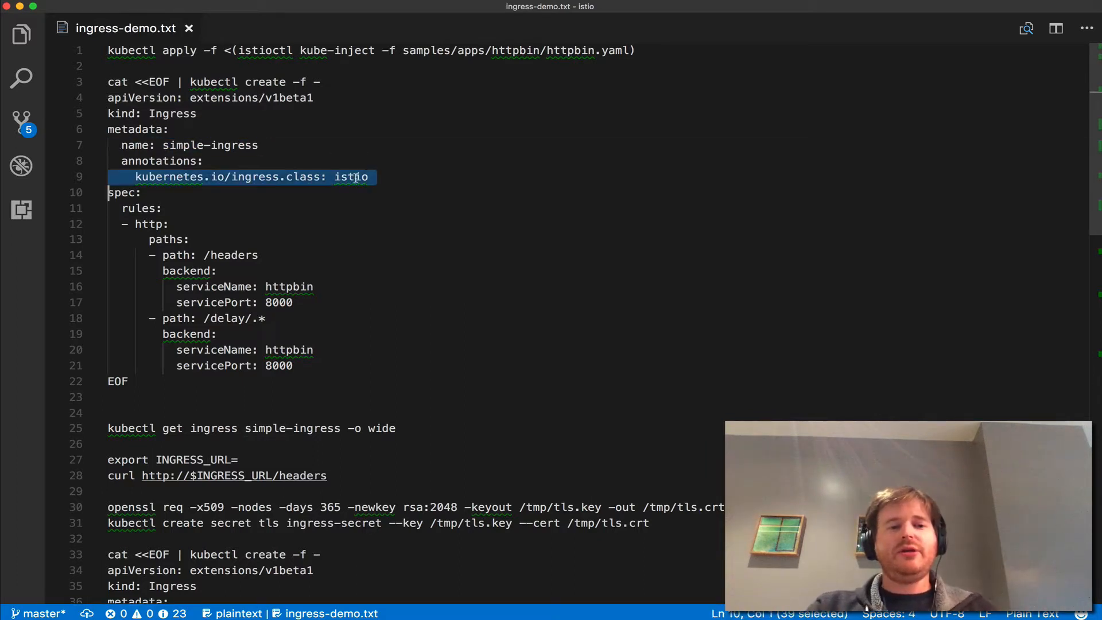
click(139, 208)
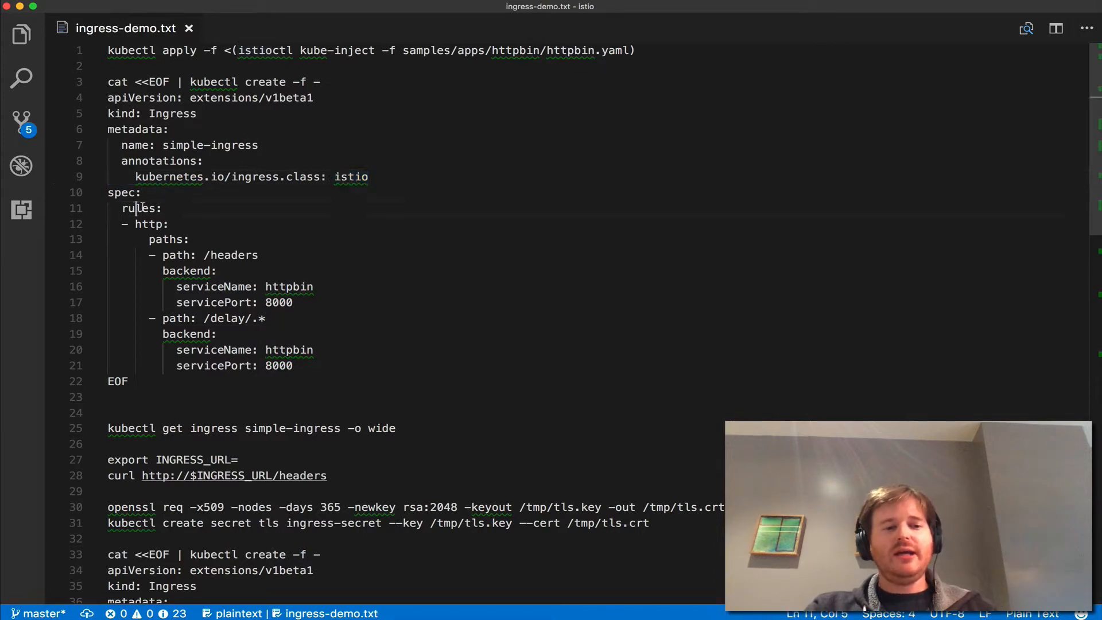
double_click(234, 254)
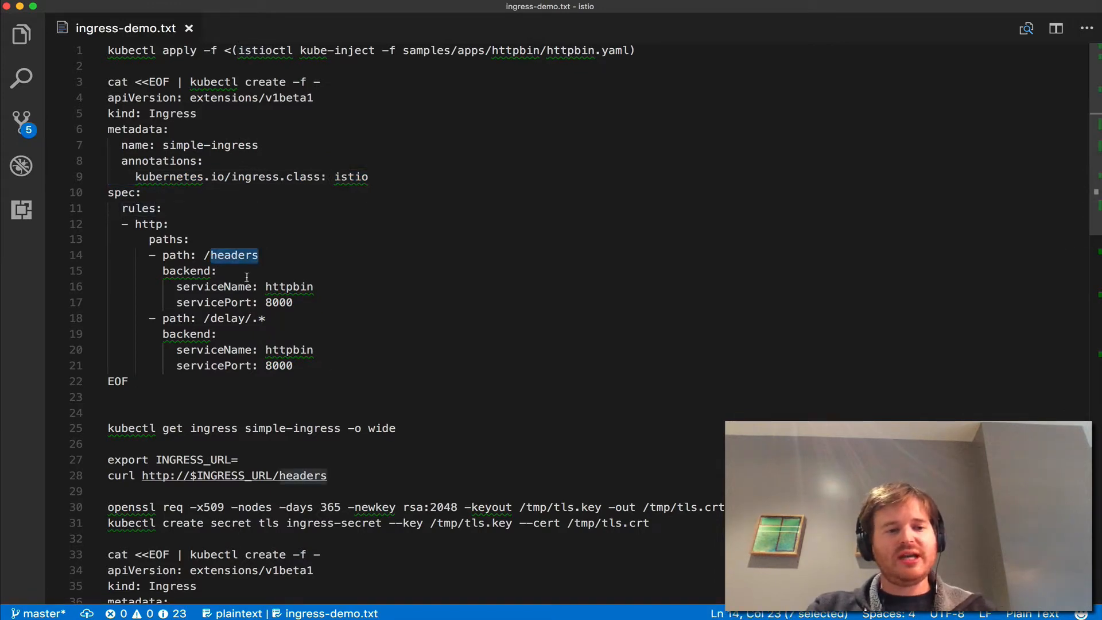
double_click(228, 318)
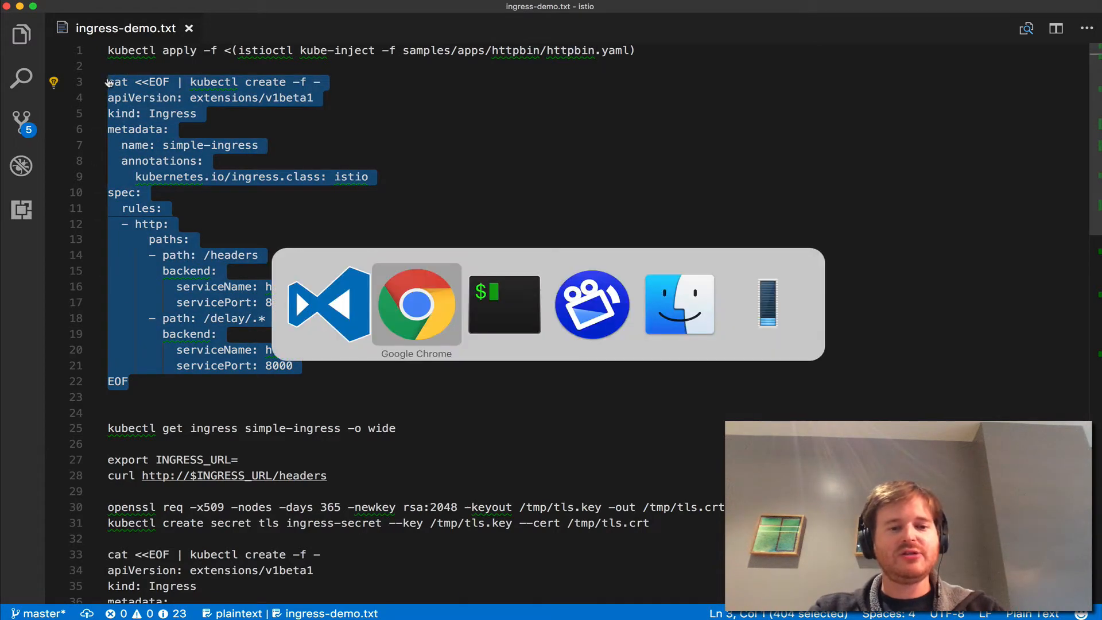
- Apply the pasted simple-ingress definition, which already exists, and list the ingresses
click(504, 304)
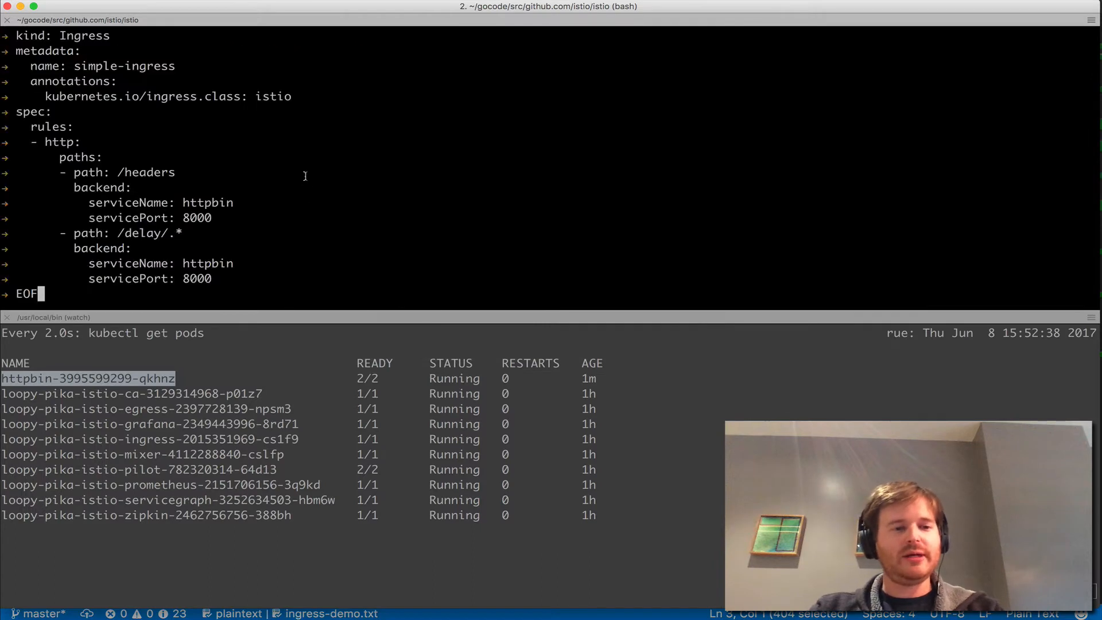
key(Return)
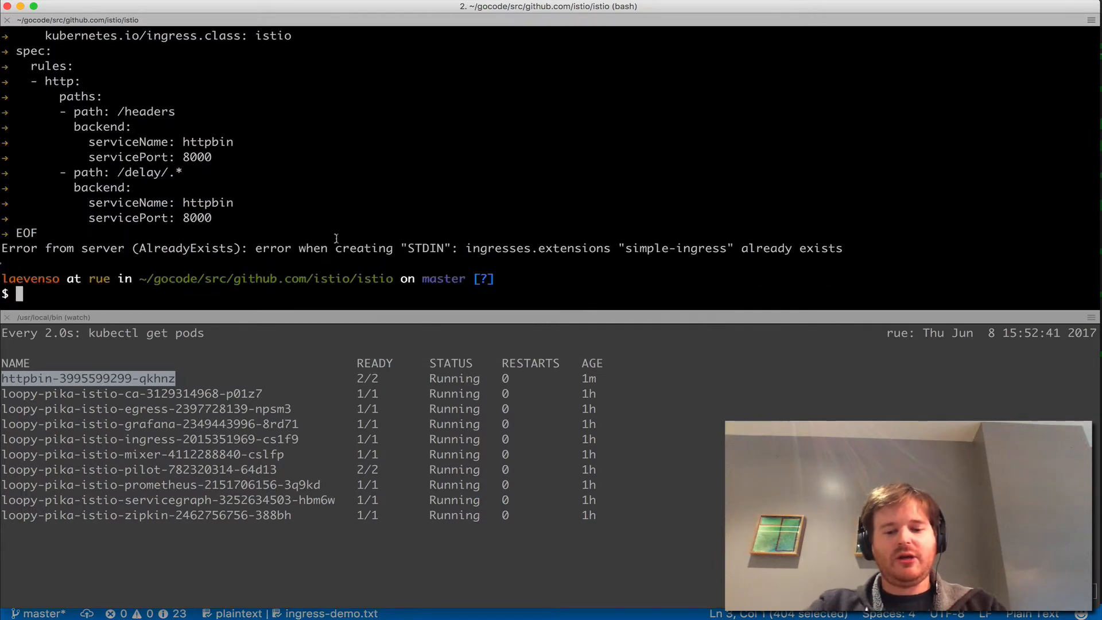
text(kubectl ing)
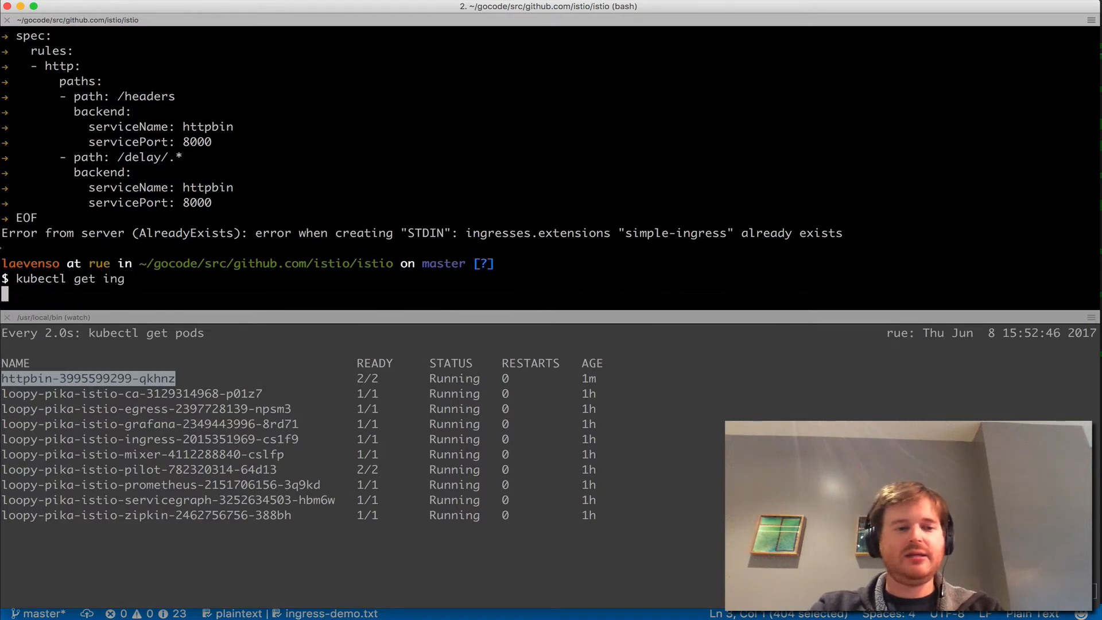
key(Return)
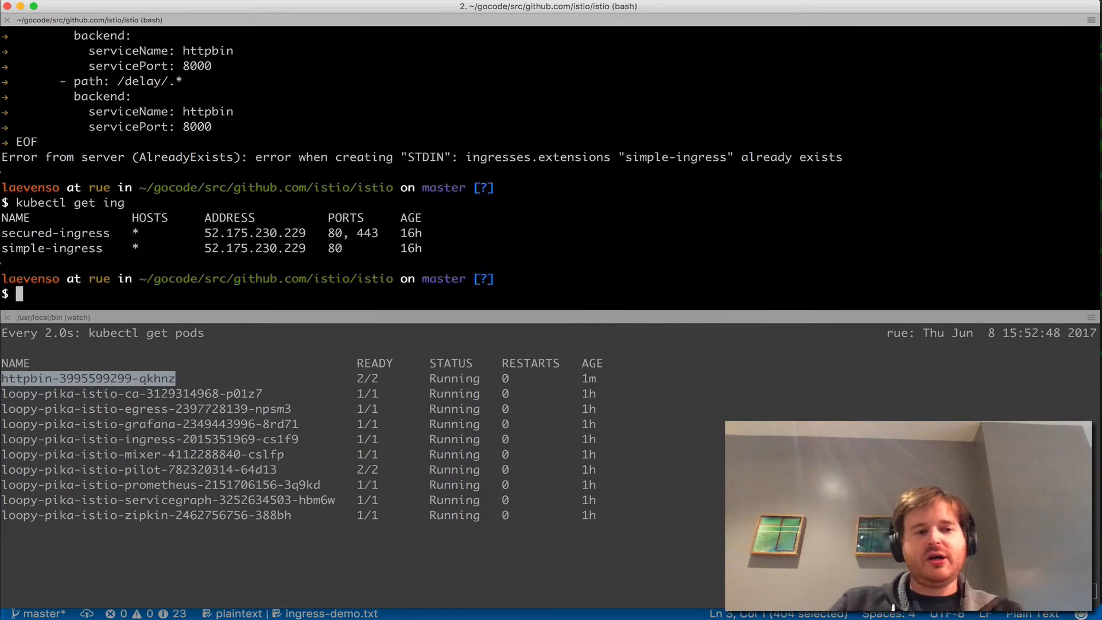
- Show simple-ingress in full with kubectl get ing simple-ingress -o yaml
double_click(254, 248)
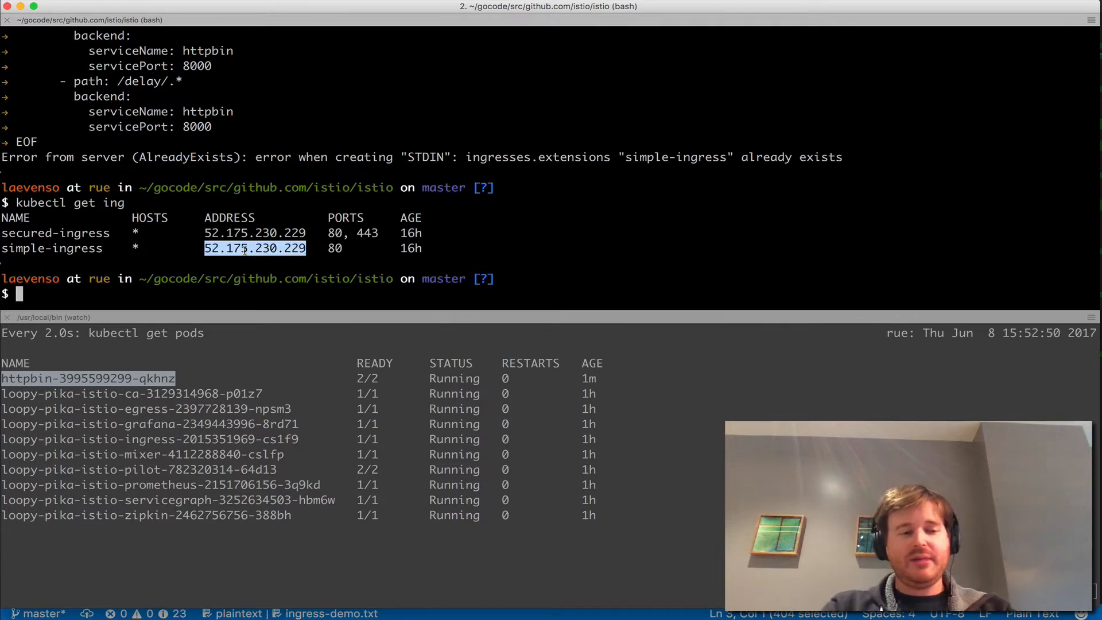
text(kubectl get ing)
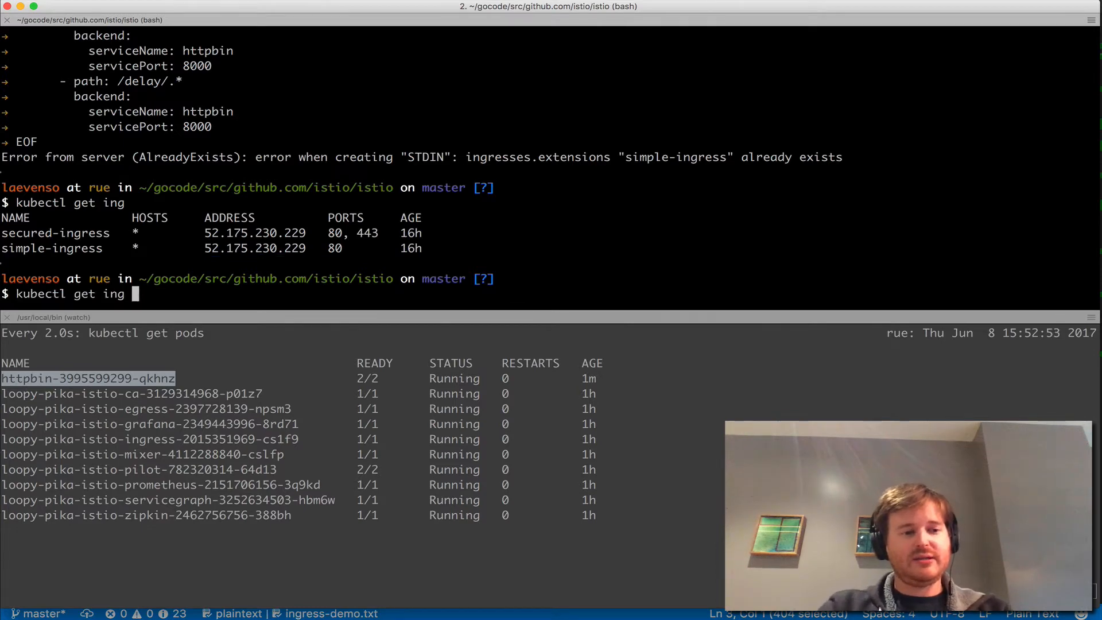
text(simple-ingress -)
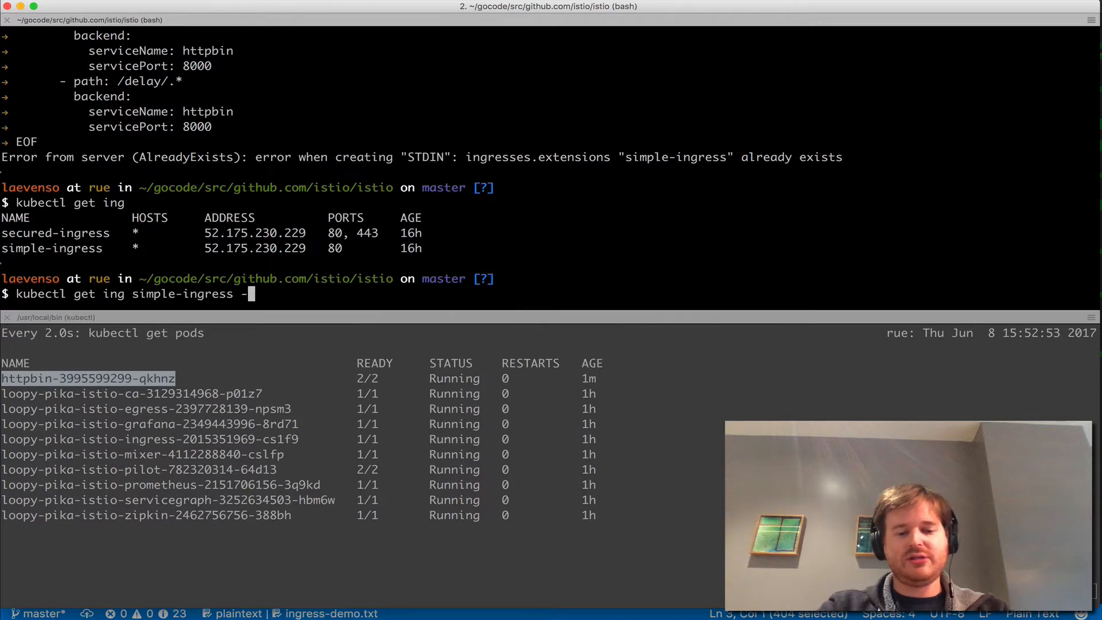
key(Return)
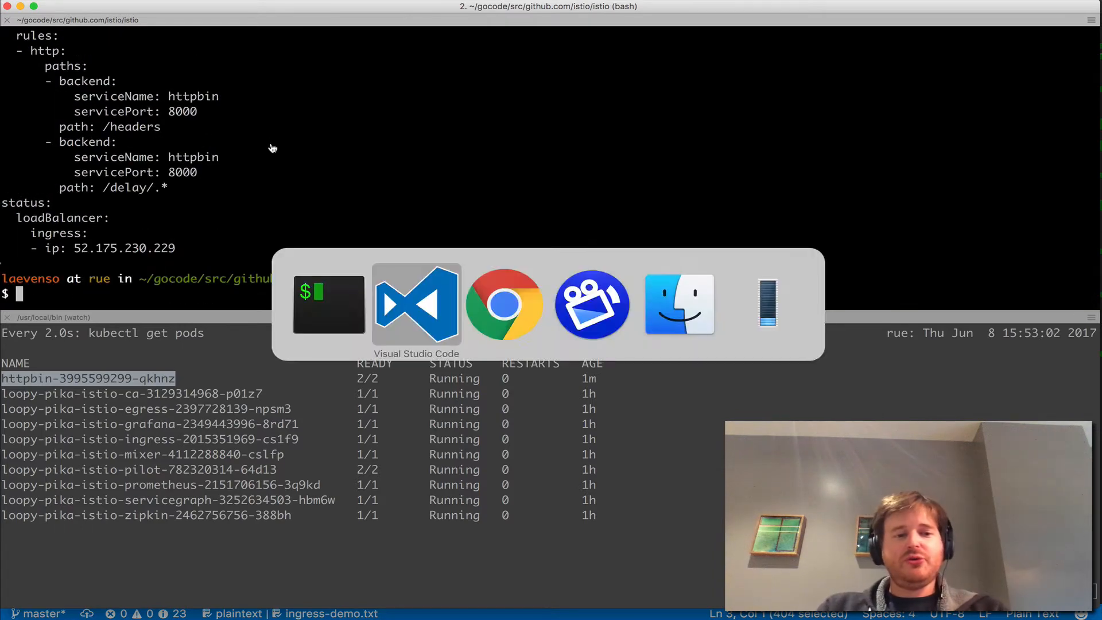
- Copy the export INGRESS_URL line (line 27) from ingress-demo.txt
click(416, 304)
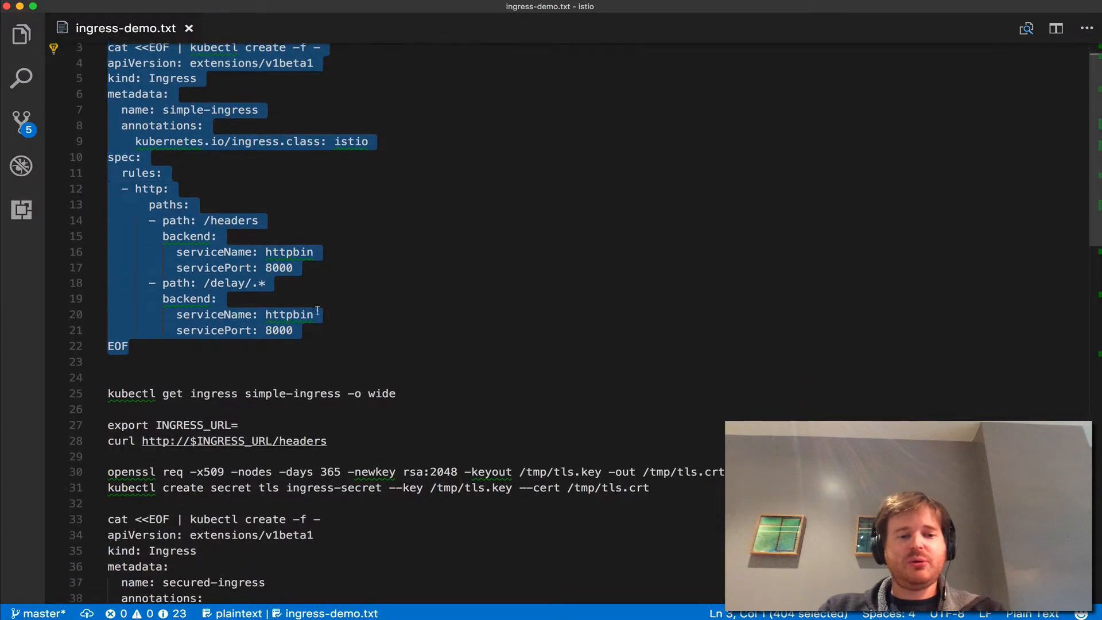
scroll(down, 3)
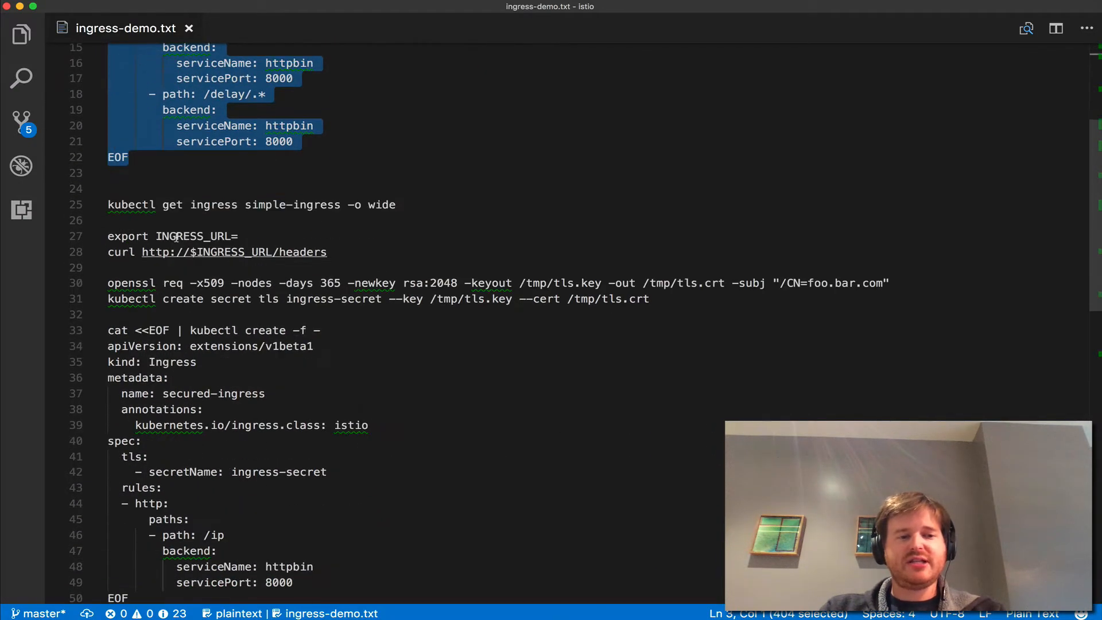
click(235, 252)
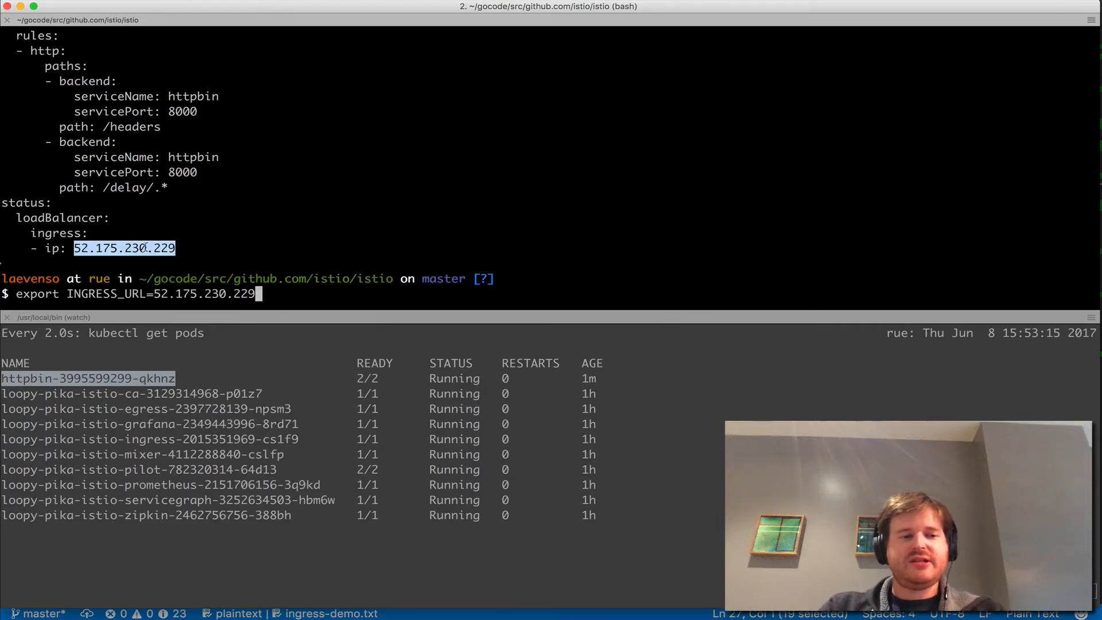
- Export INGRESS_URL=52.175.230.229 and list the cluster services
key(Return)
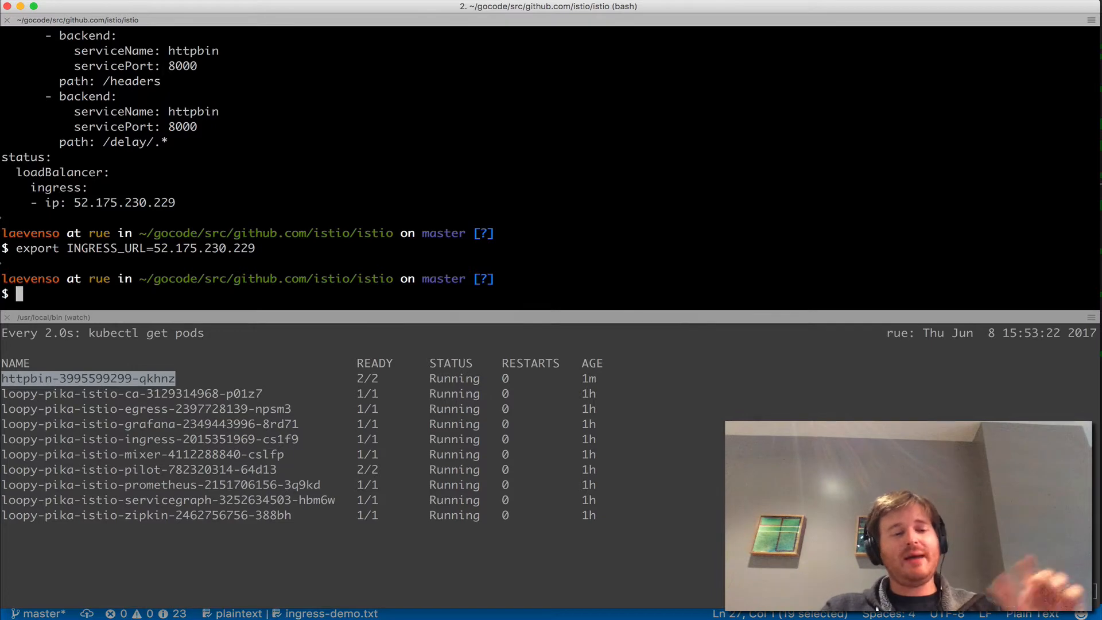
text(kubectl get s)
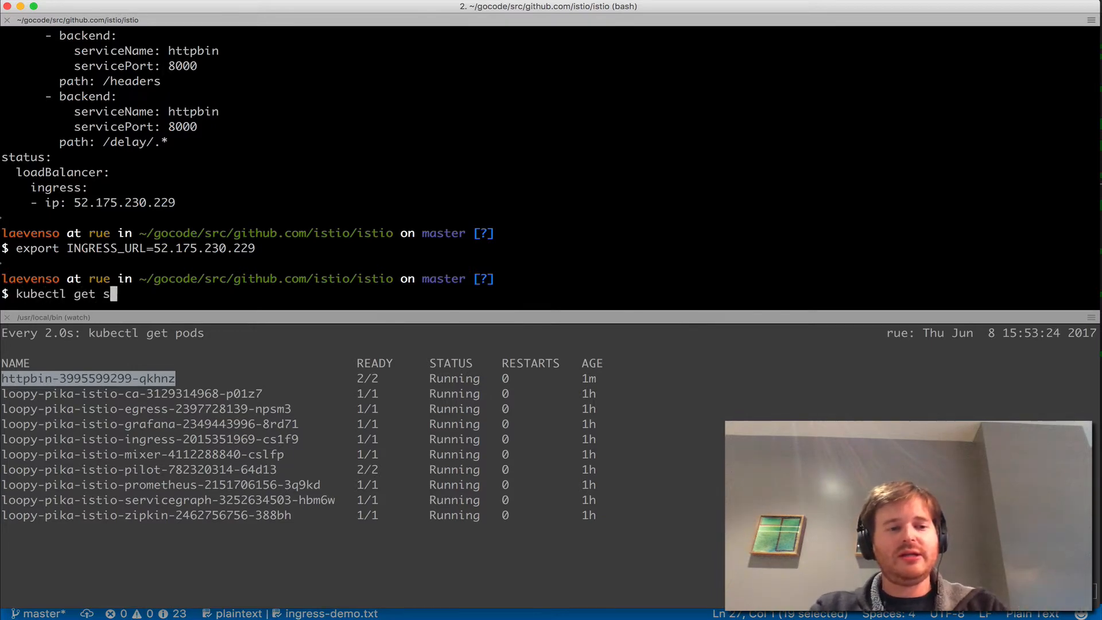
key(Return)
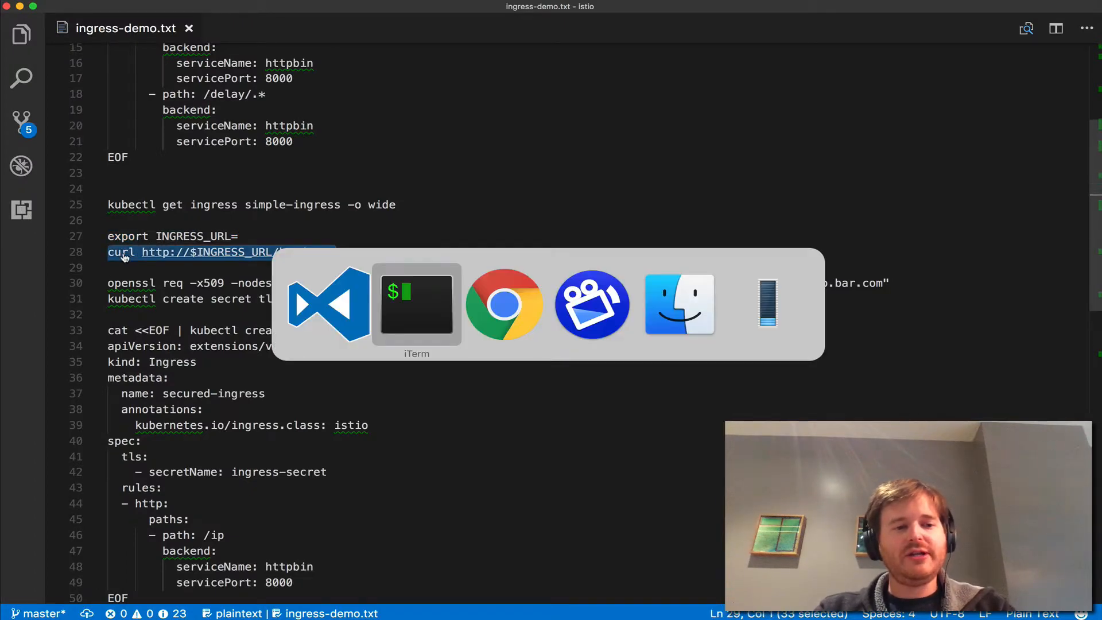
click(416, 303)
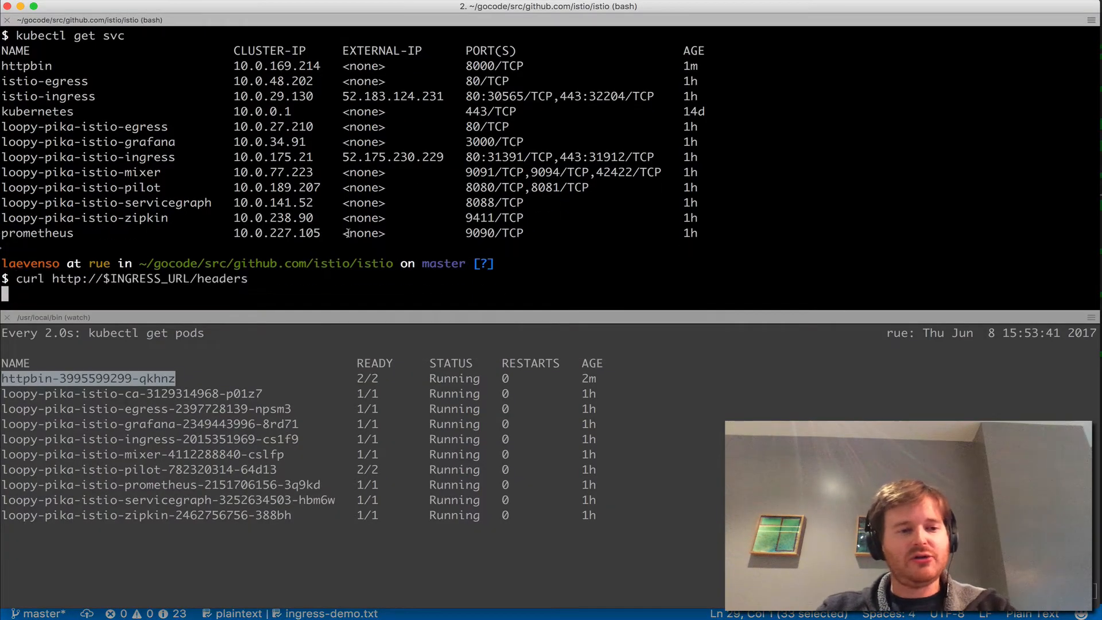
key(Return)
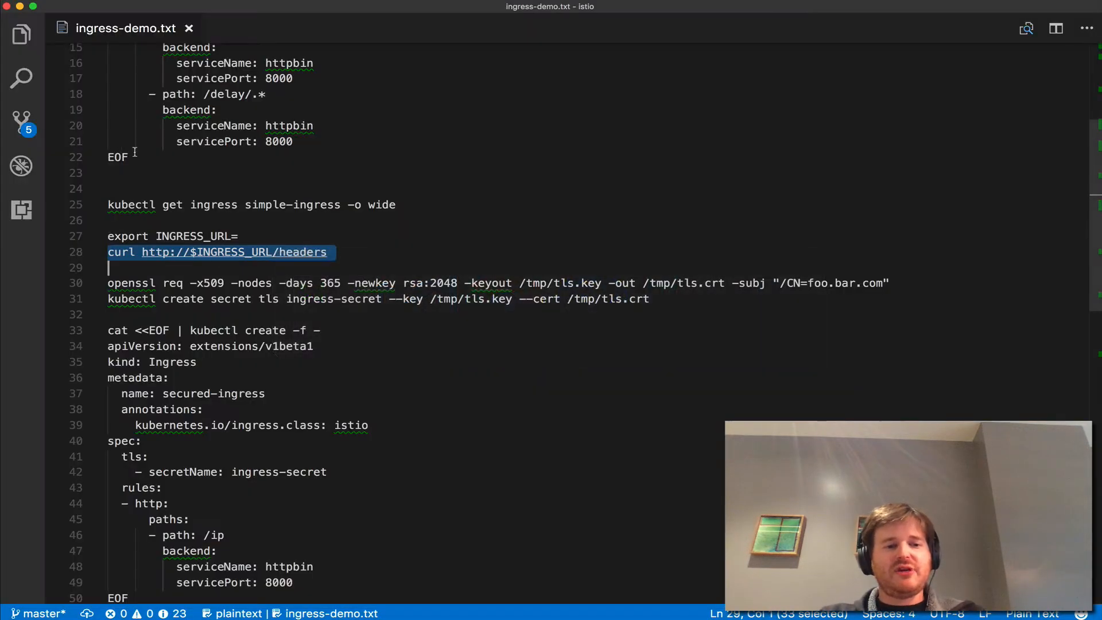
- Scroll to the openssl and secured-ingress notes, then return to iTerm
scroll(down, 3)
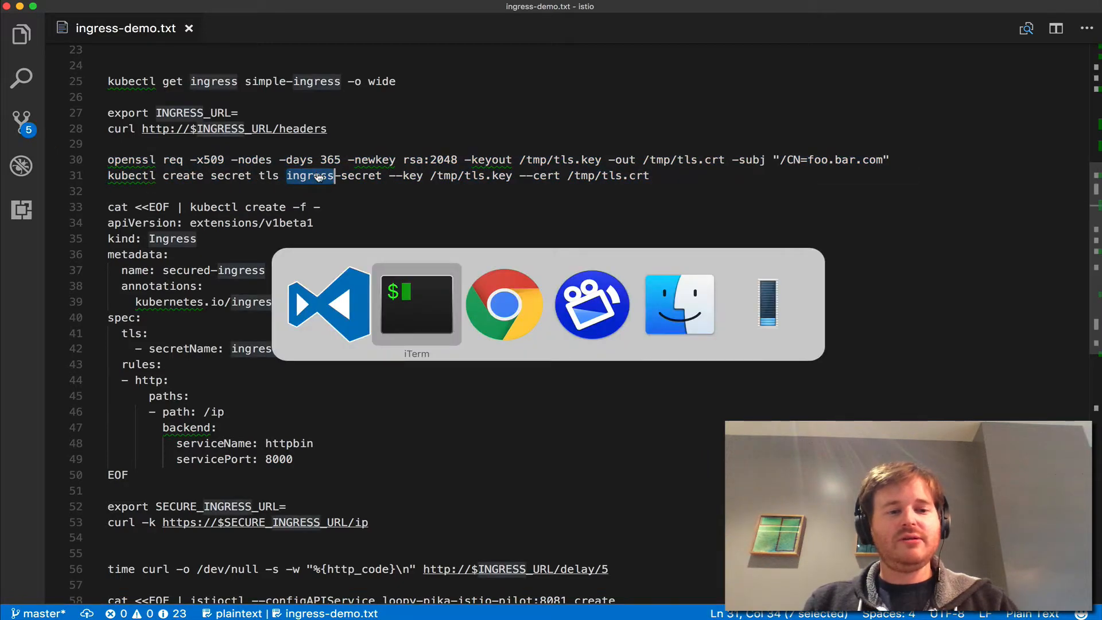
click(416, 304)
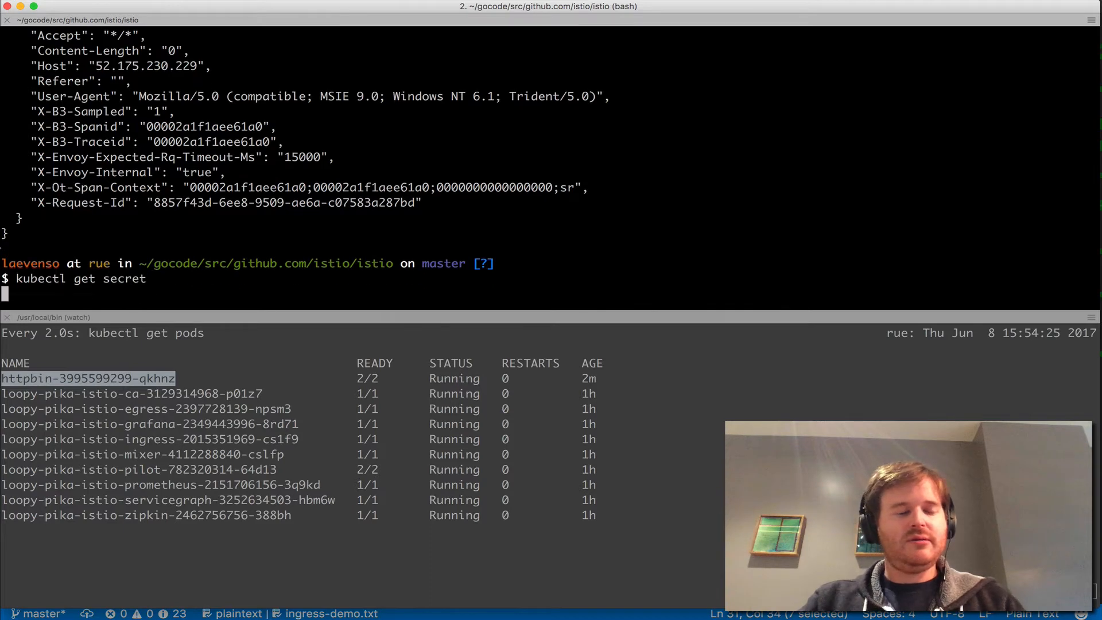
- List the cluster secrets and ingresses with kubectl get secret and kubectl get ing
key(Return)
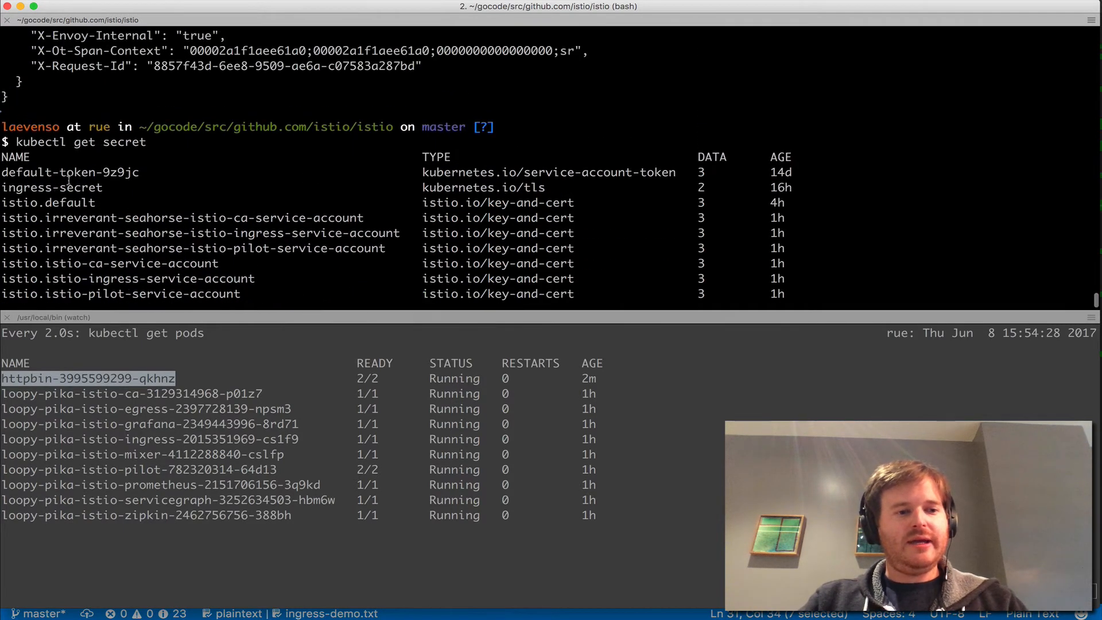
key(Return)
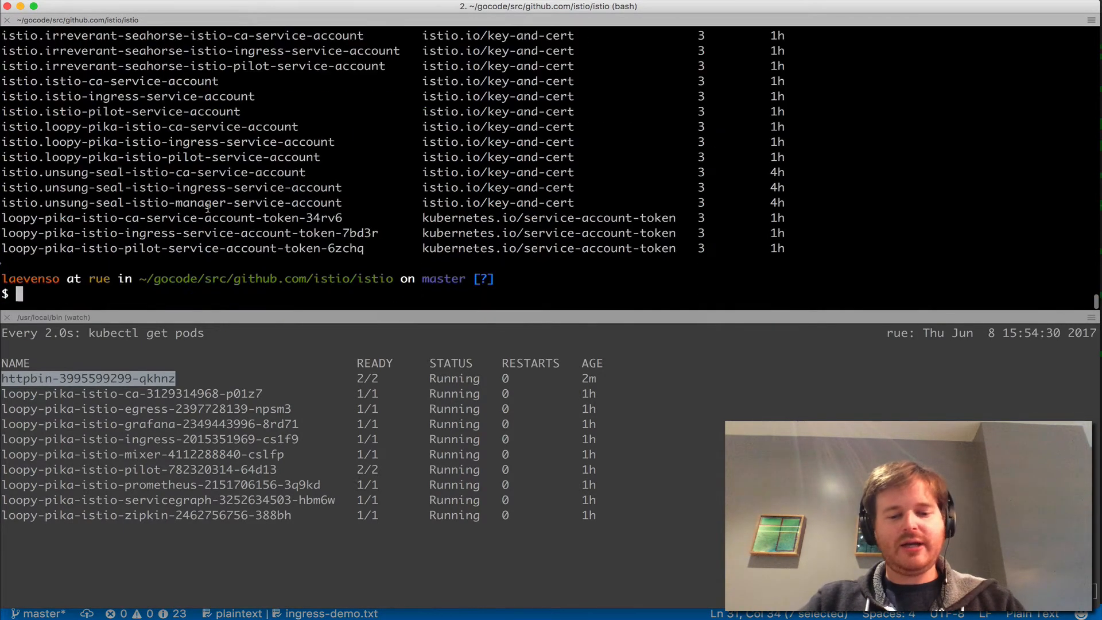
text(kubectl get ing)
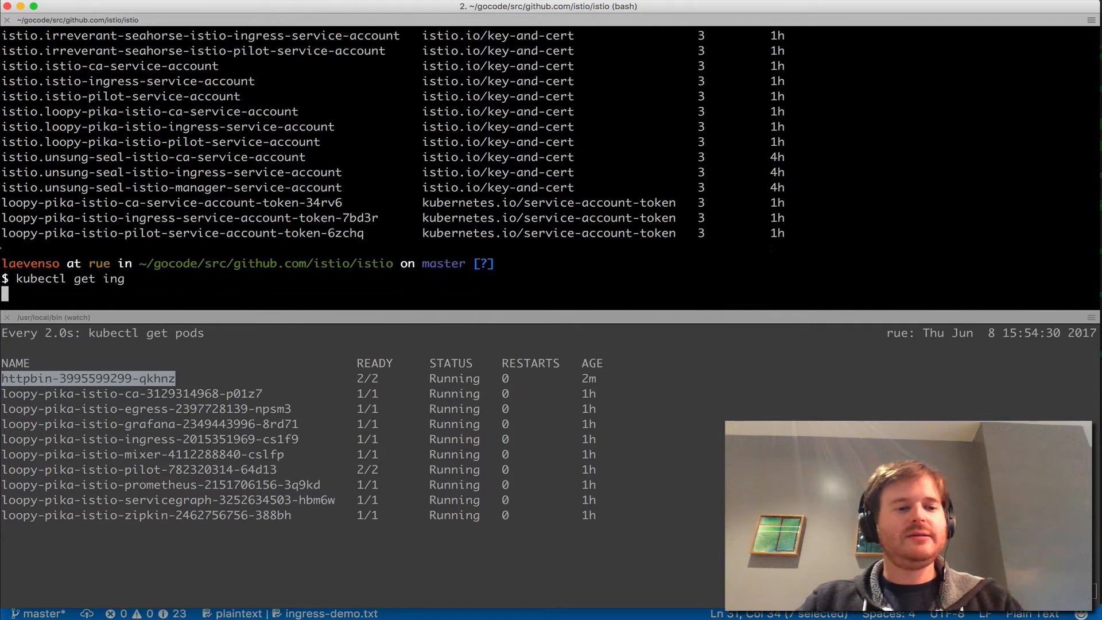
key(Return)
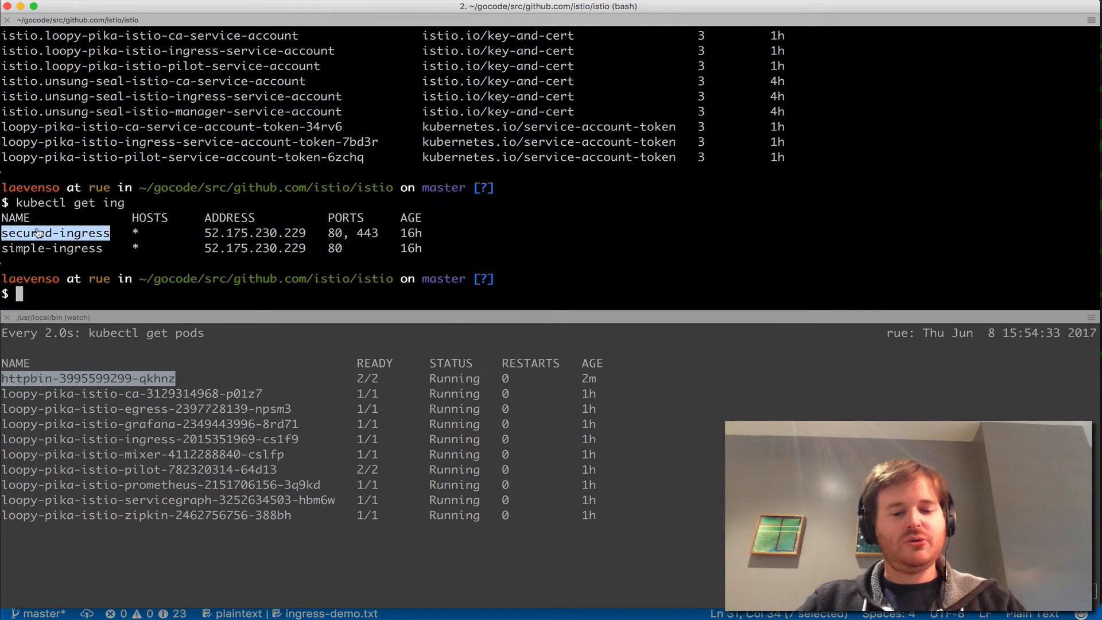
- Show secured-ingress as YAML with kubectl get ingress secured-ingress -o yaml
text(kubectl get)
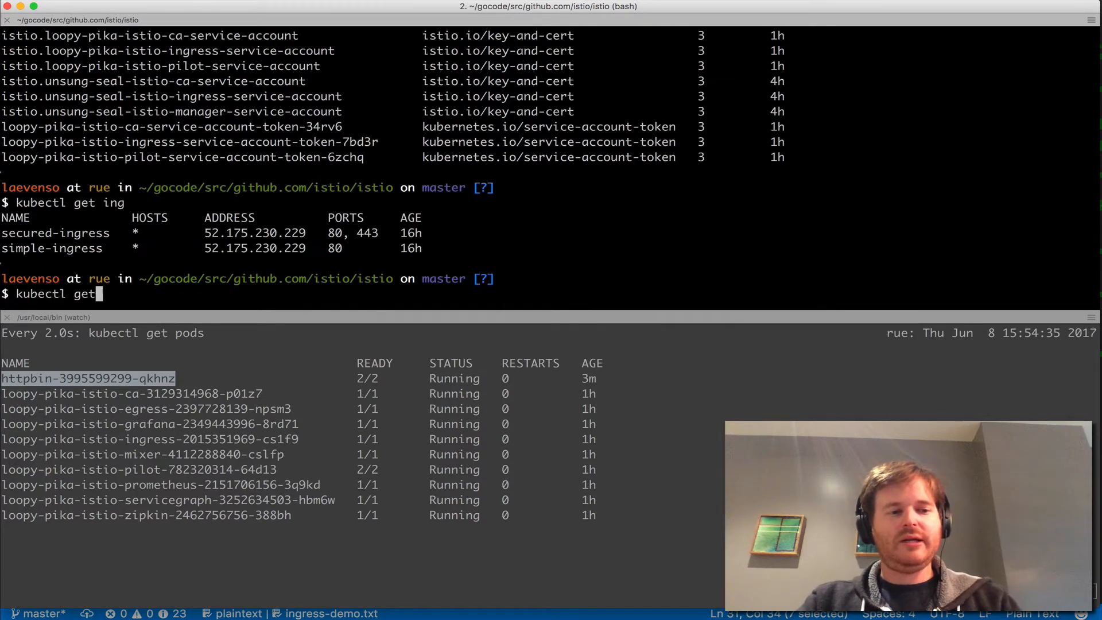
text(ingress -)
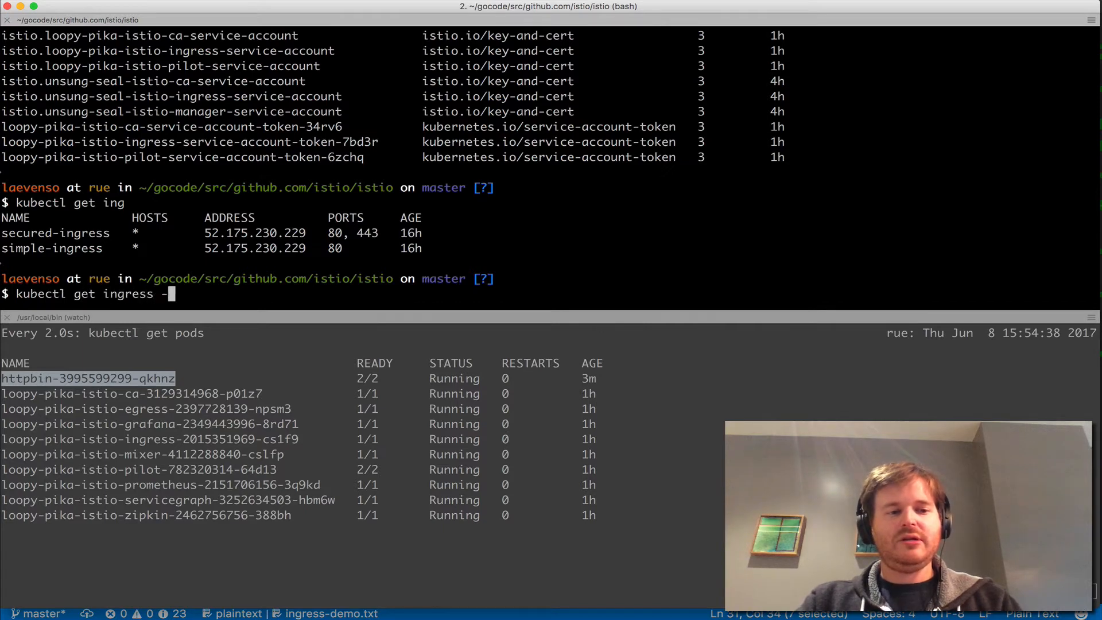
text(secured-ingress -o)
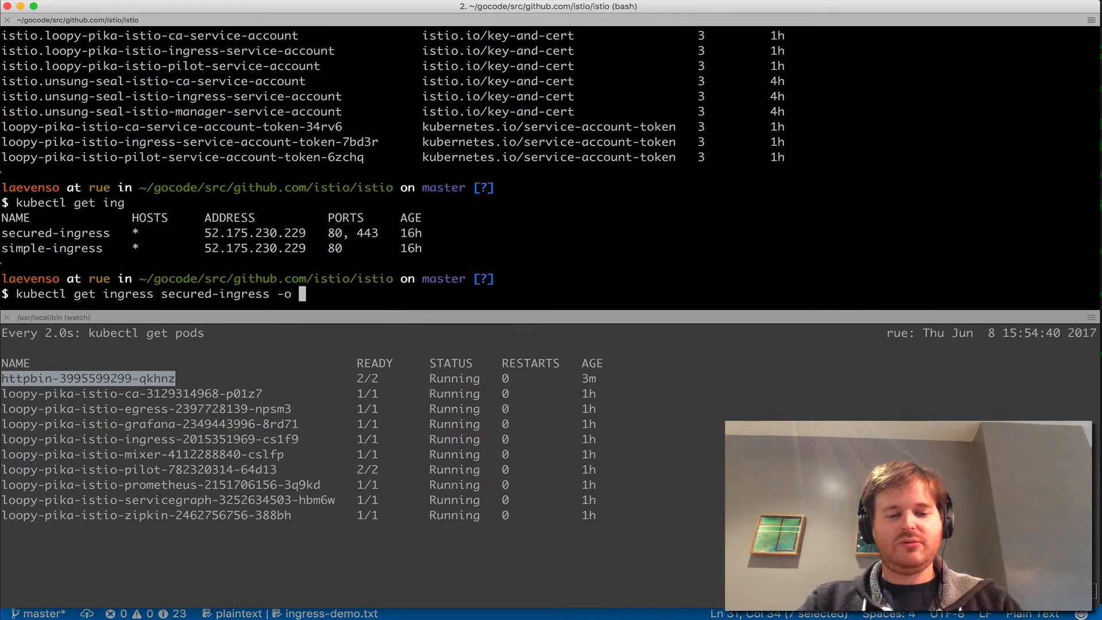
key(Return)
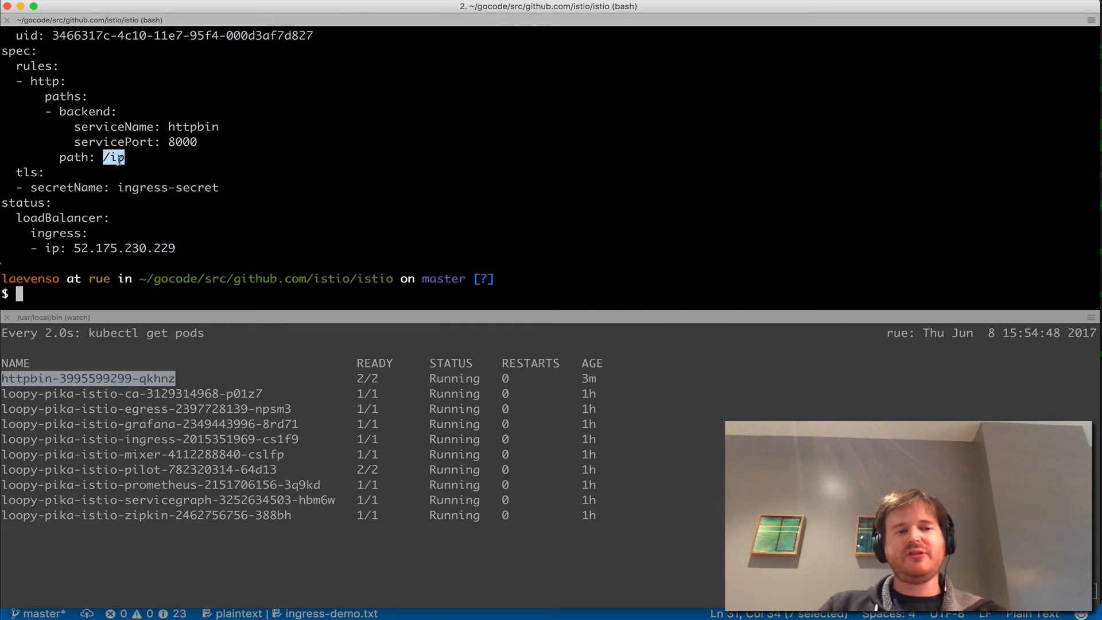
scroll(up, 3)
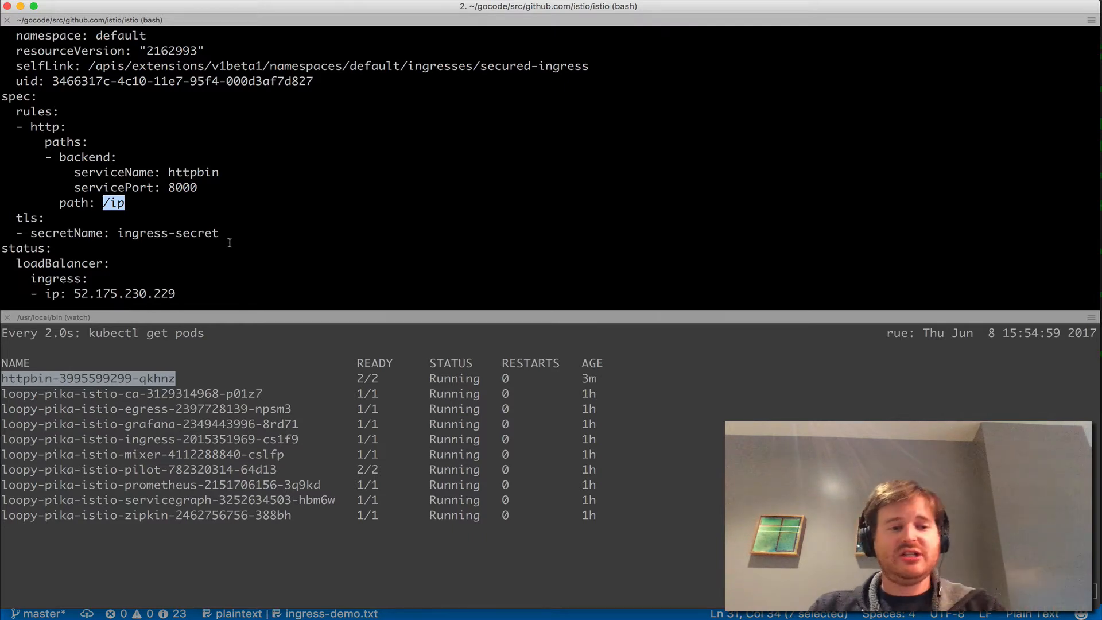
key(Return)
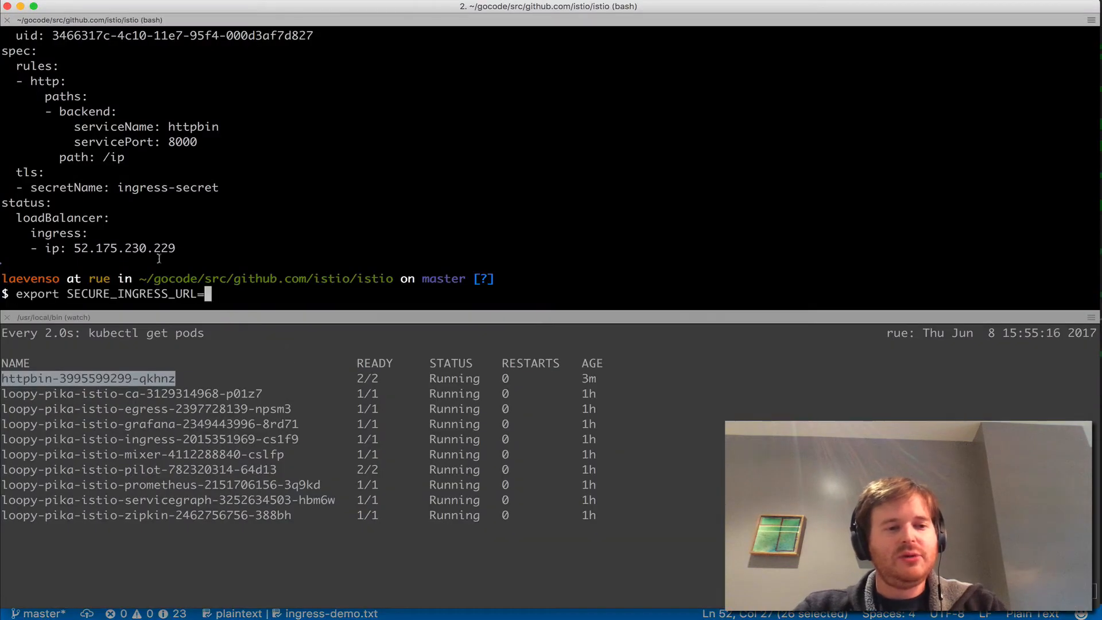
key(Return)
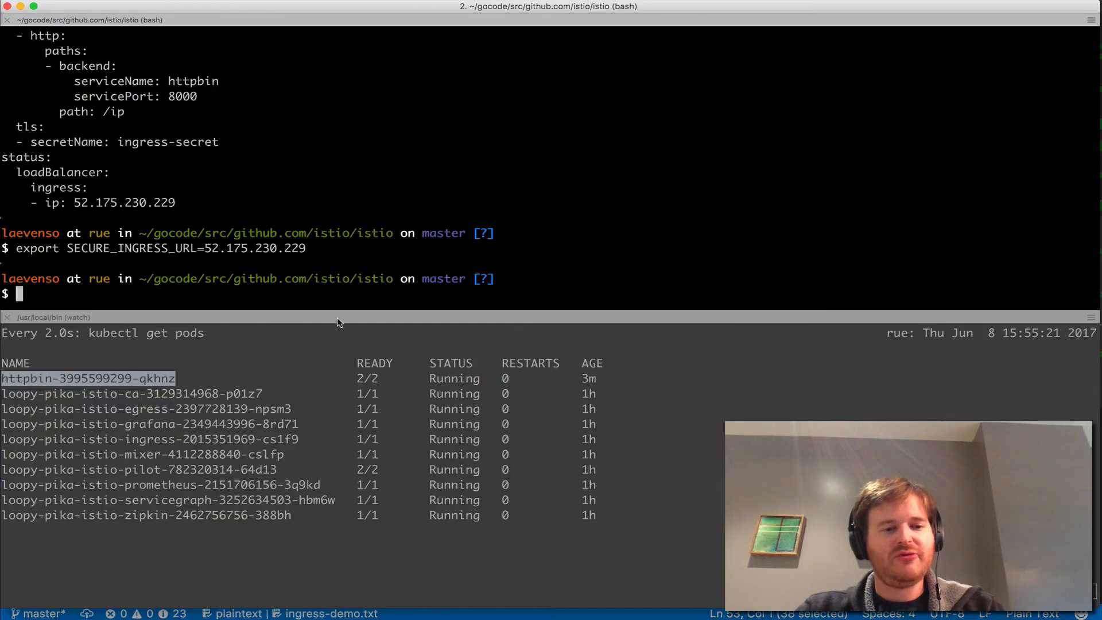
text(curl -k https://$SECURE_INGRESS_URL/ip)
text(ku)
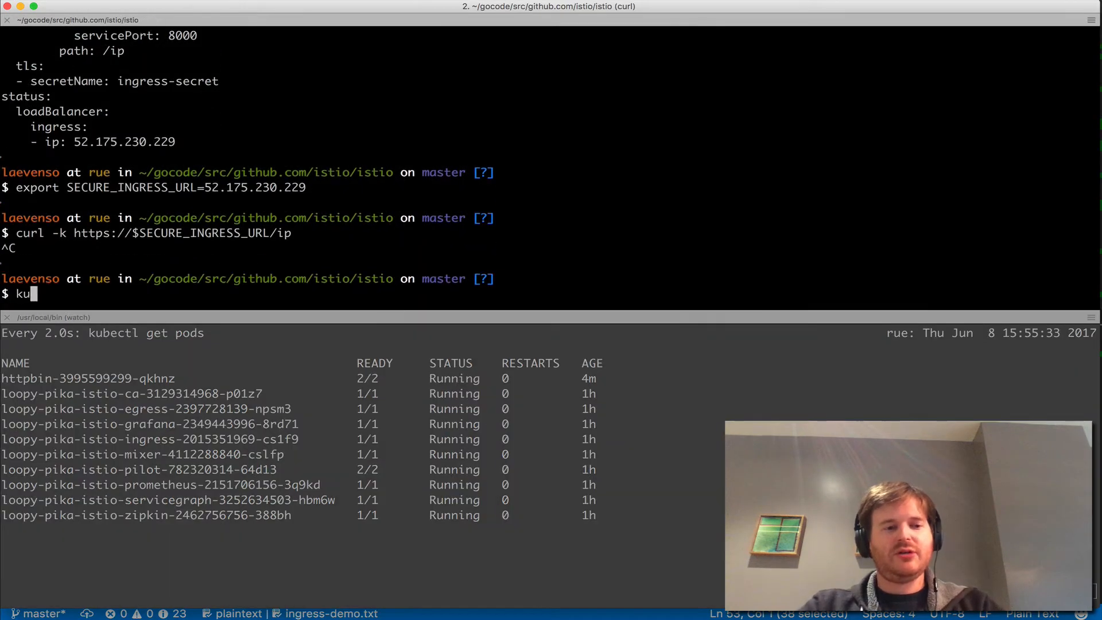
- Show the ingress pod's logs and pick out the ingress service account name
text(bectl logs)
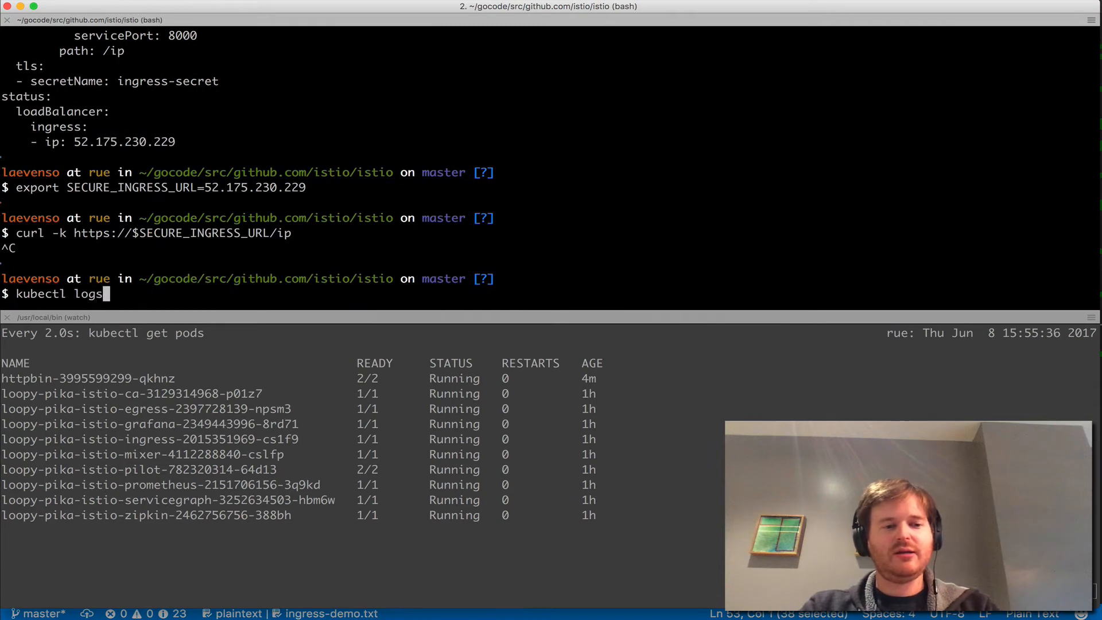
key(Return)
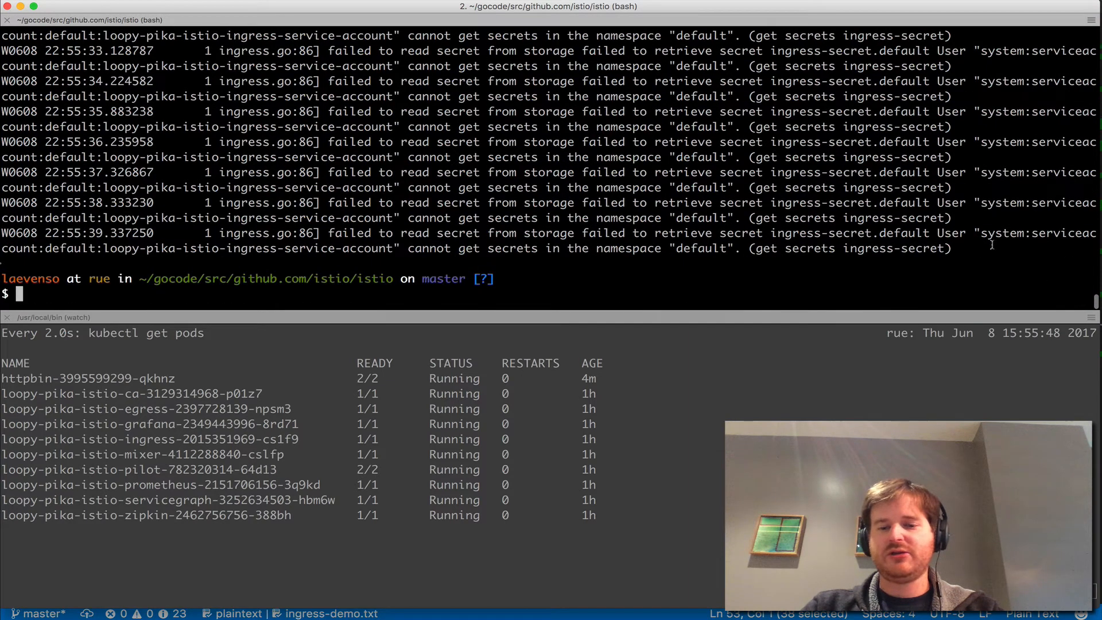
double_click(428, 248)
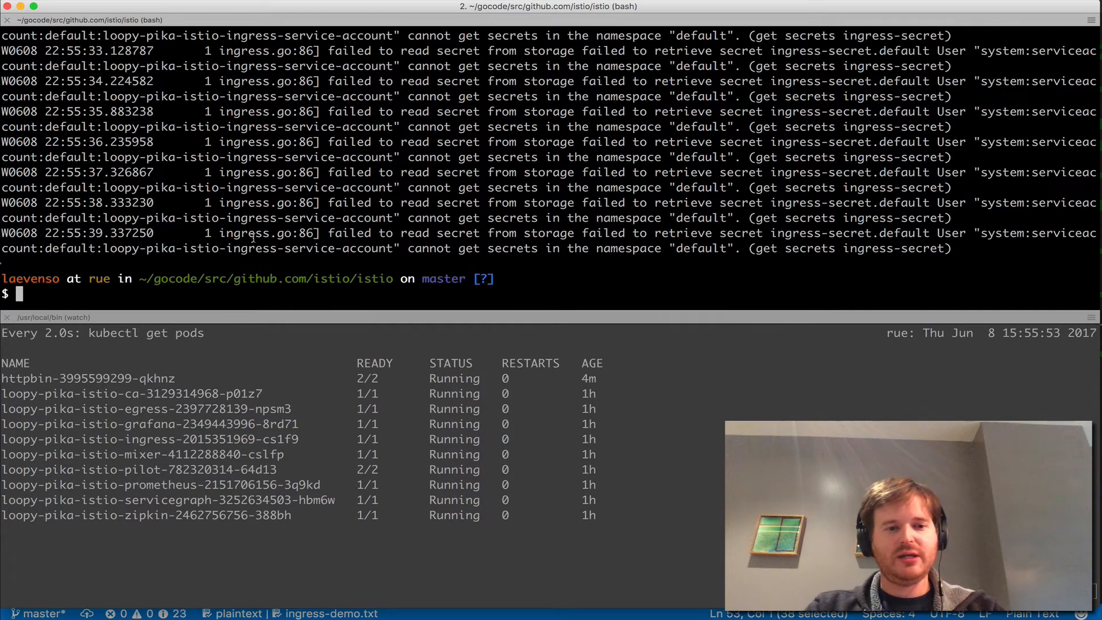
double_click(247, 248)
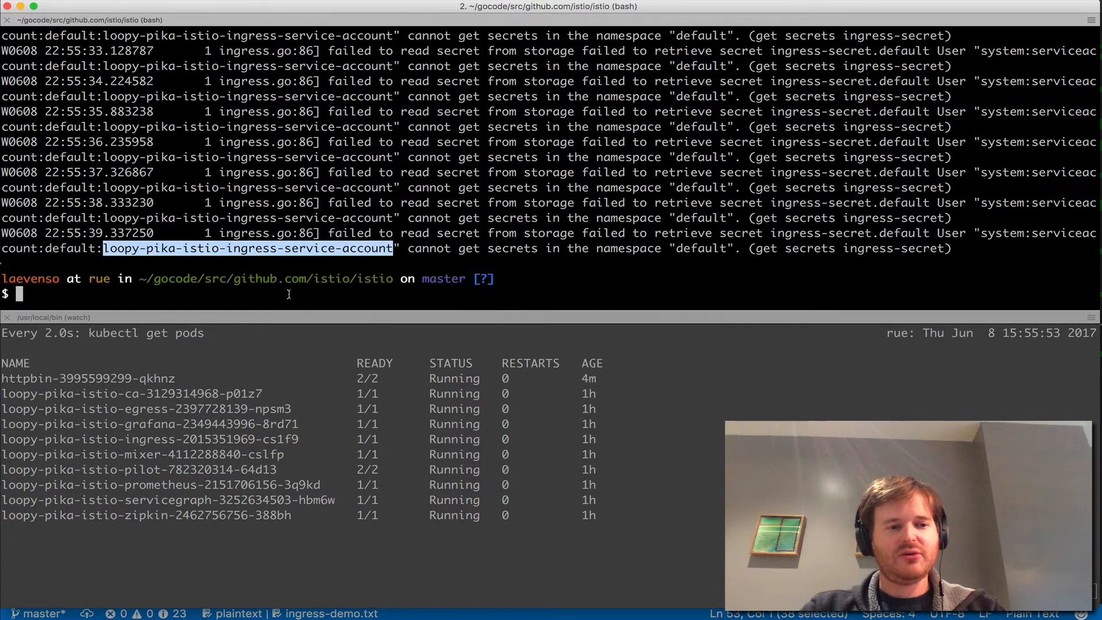
- List the cluster roles and cluster role bindings, selecting the ingress admin role binding name
text(kubectl get clusterro)
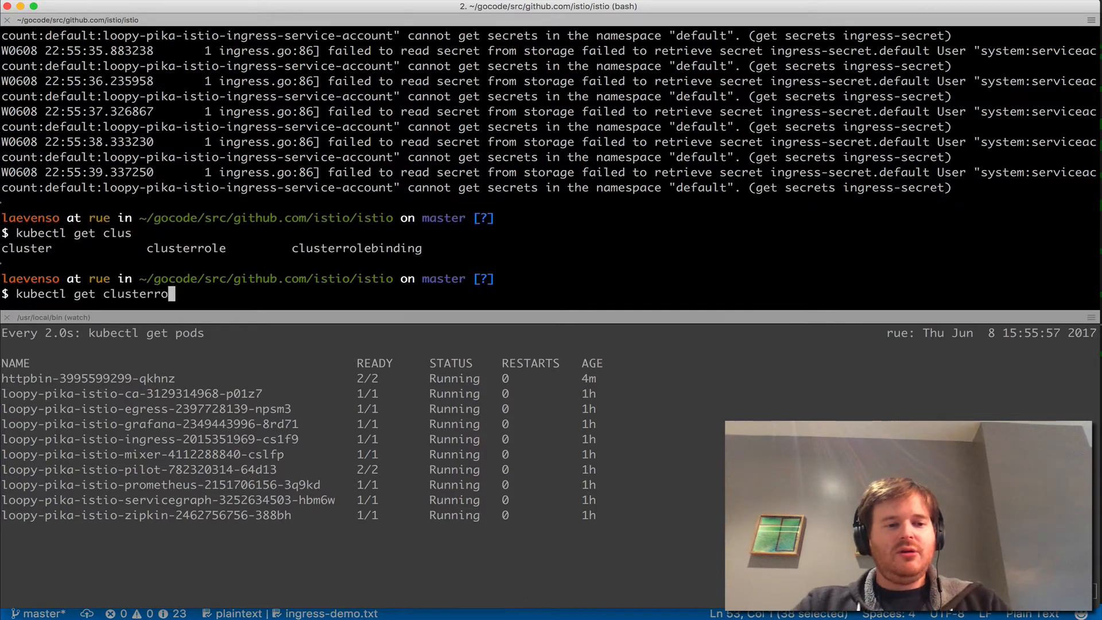
key(Return)
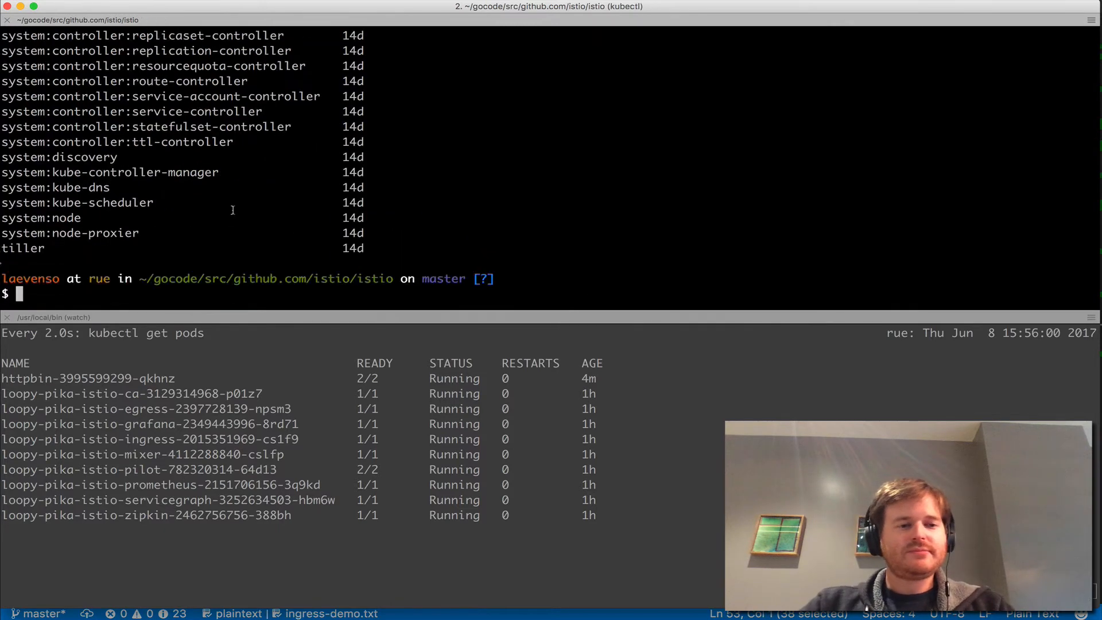
key(Return)
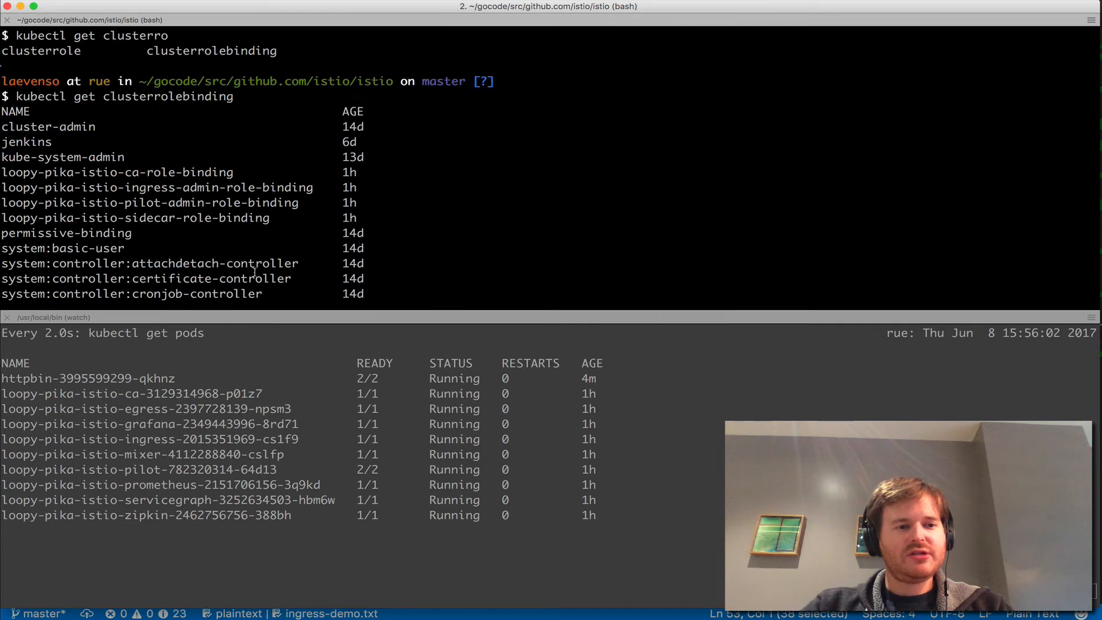
double_click(156, 187)
text(kubectl get clusterrolebinding)
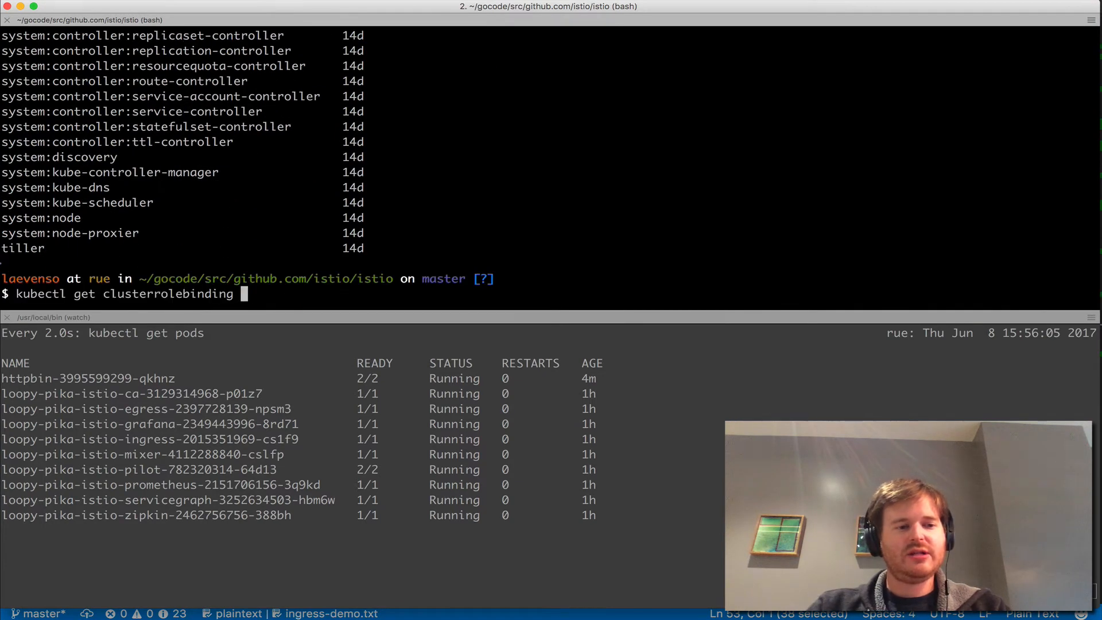
- Display loopy-pika-istio-ingress-admin-role-binding as YAML and pick out the bound cluster role name
text(loopy-pika-istio-ingress-admin-role-binding)
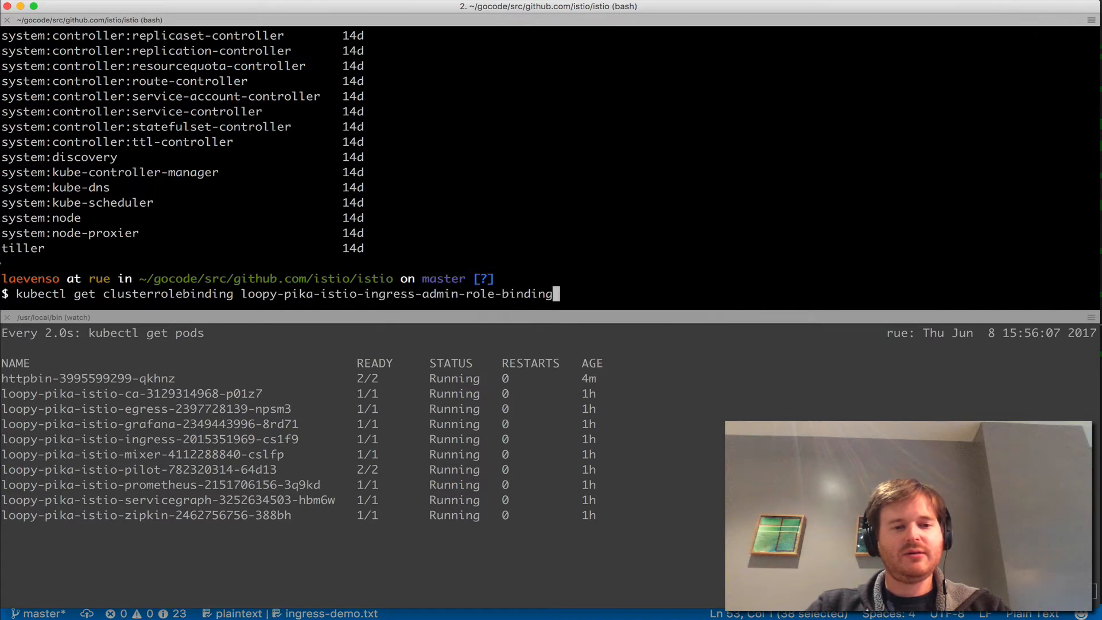
text(-o ya)
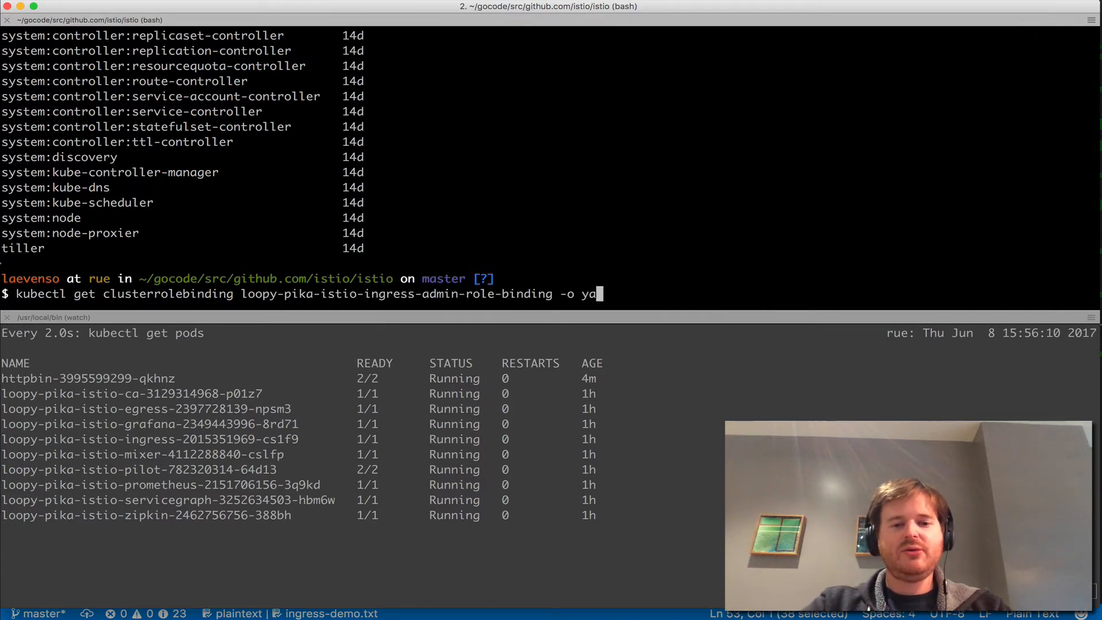
key(Return)
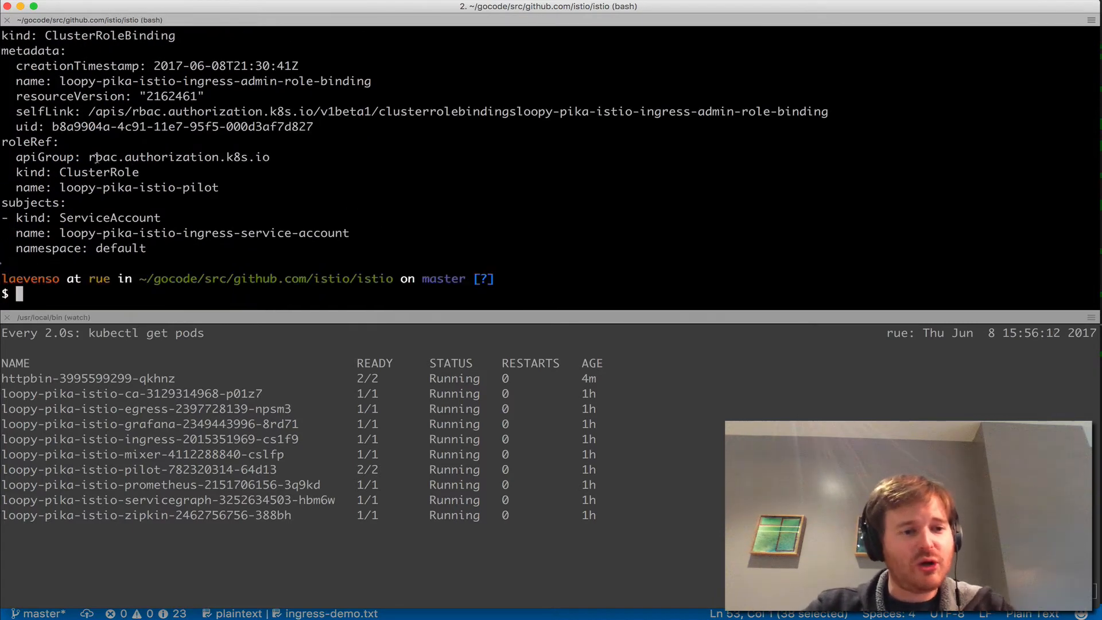
double_click(139, 187)
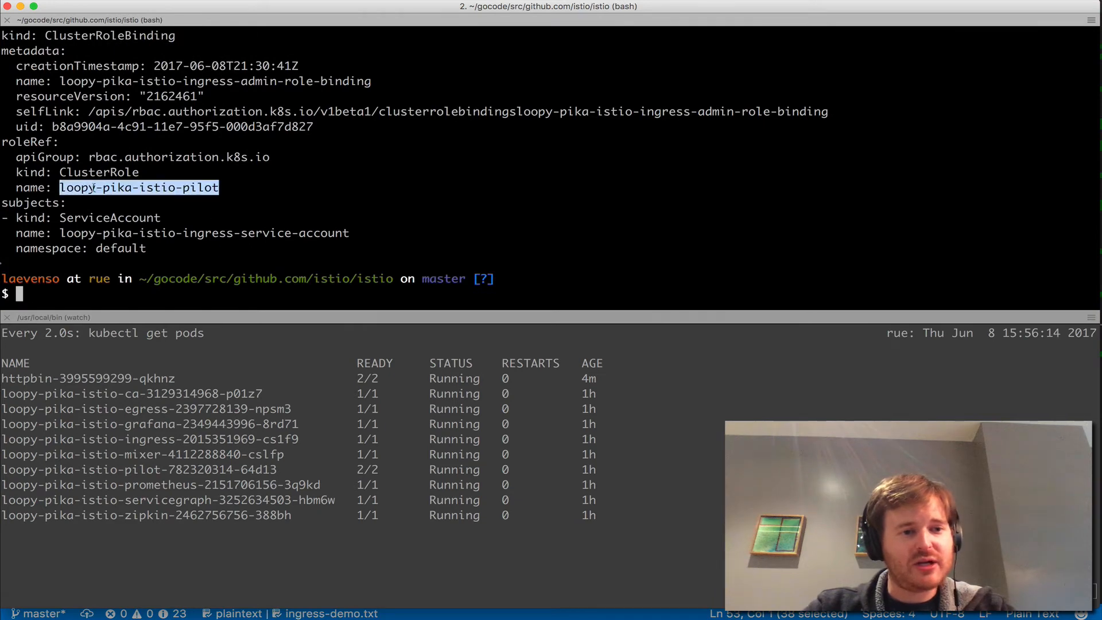
text(kubectl)
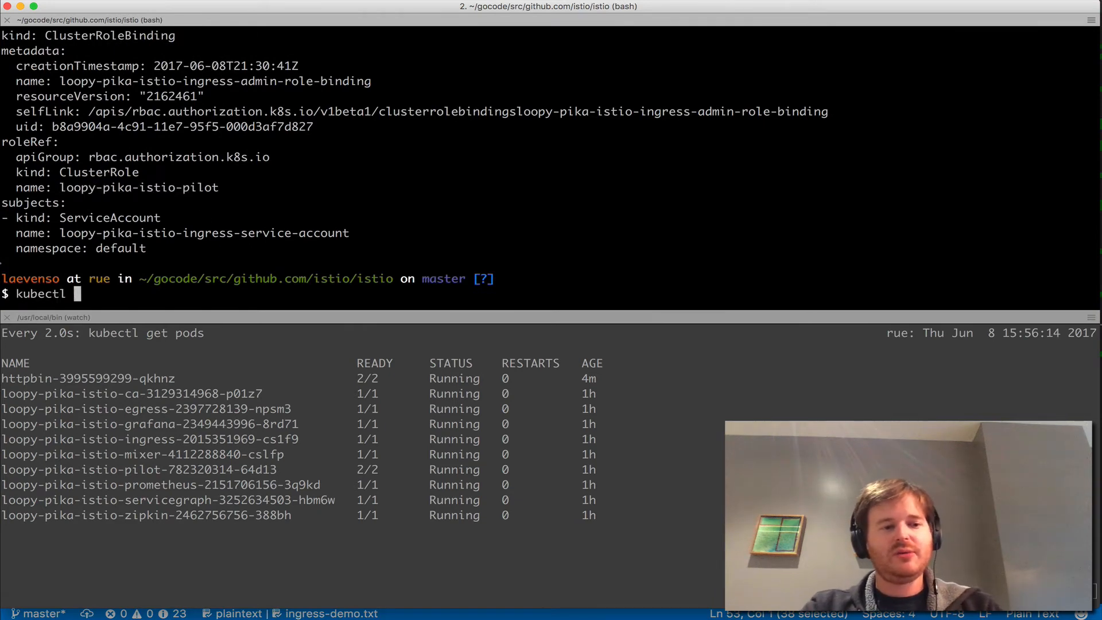
- Open the loopy-pika-istio-pilot ClusterRole for editing with kubectl edit
text(edit clusterrole loopy-pika-istio-pilot)
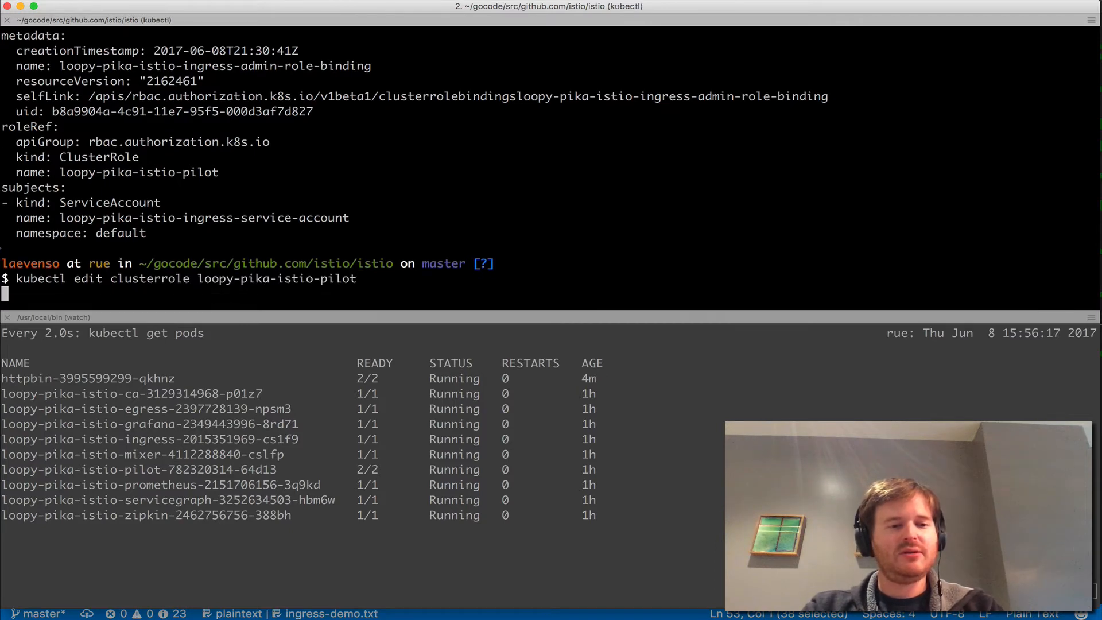
key(Return)
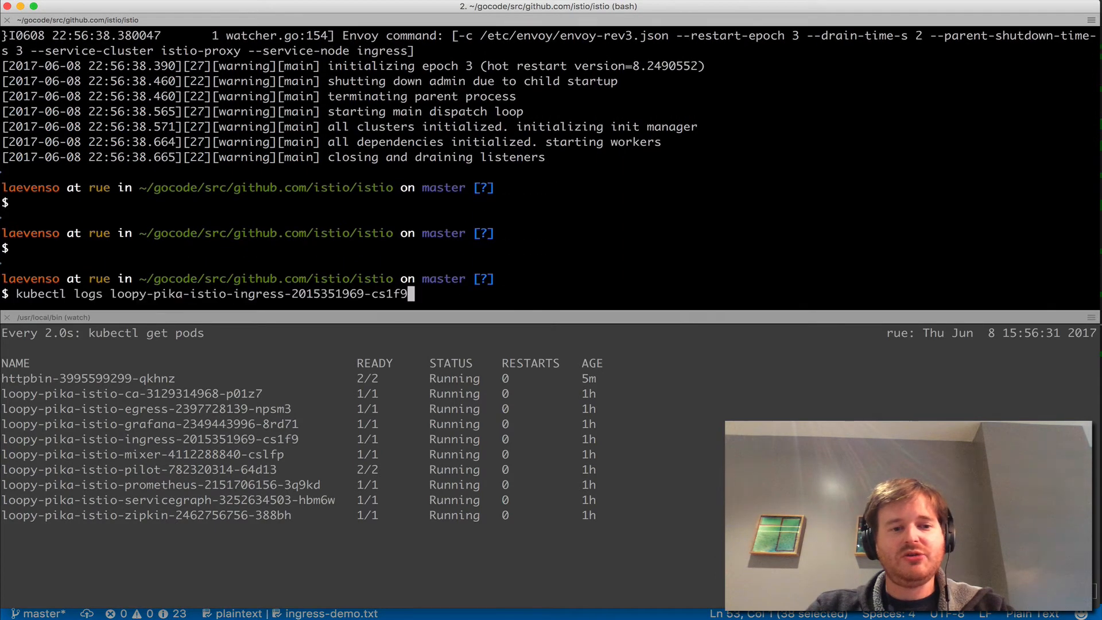
- Type a clusterrolebinding query and export SECURE_INGRESS_URL=52.175.230.229
text(kubectl get clusterrolebinding)
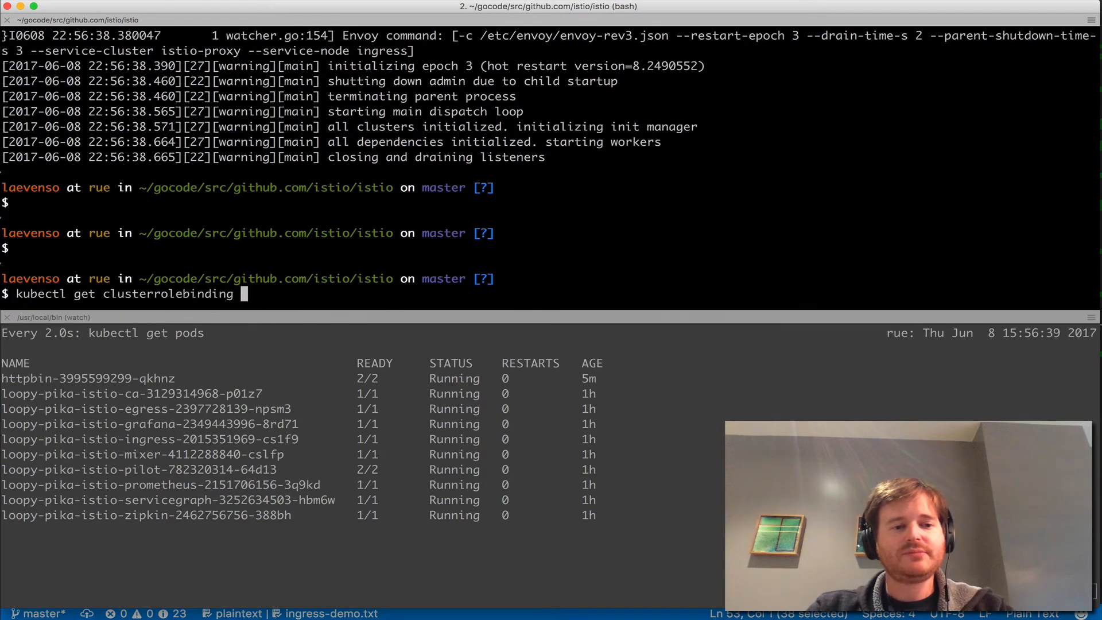
text(export SECURE_INGRESS_URL=52.175.230.229)
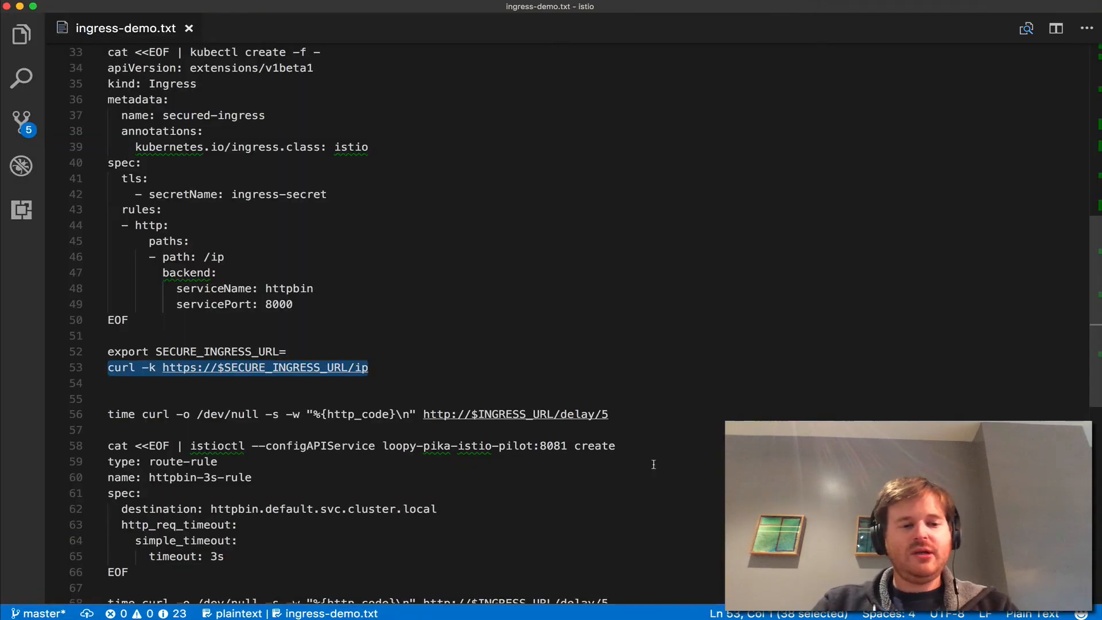
- Scroll the demo notes to locate the time curl /delay/5 request
scroll(down, 3)
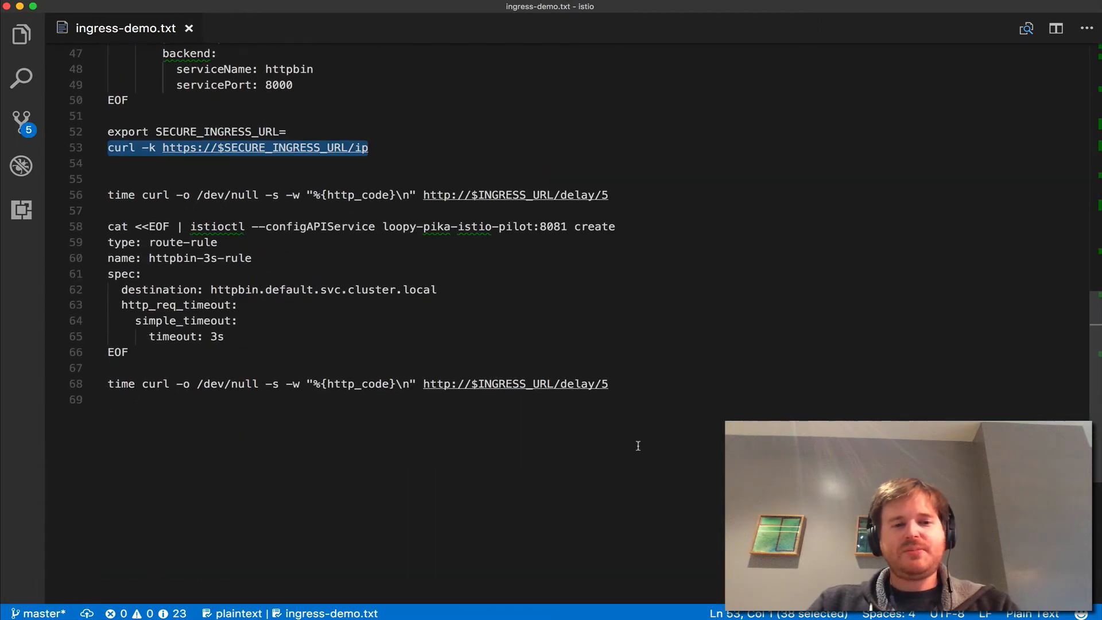
scroll(up, 3)
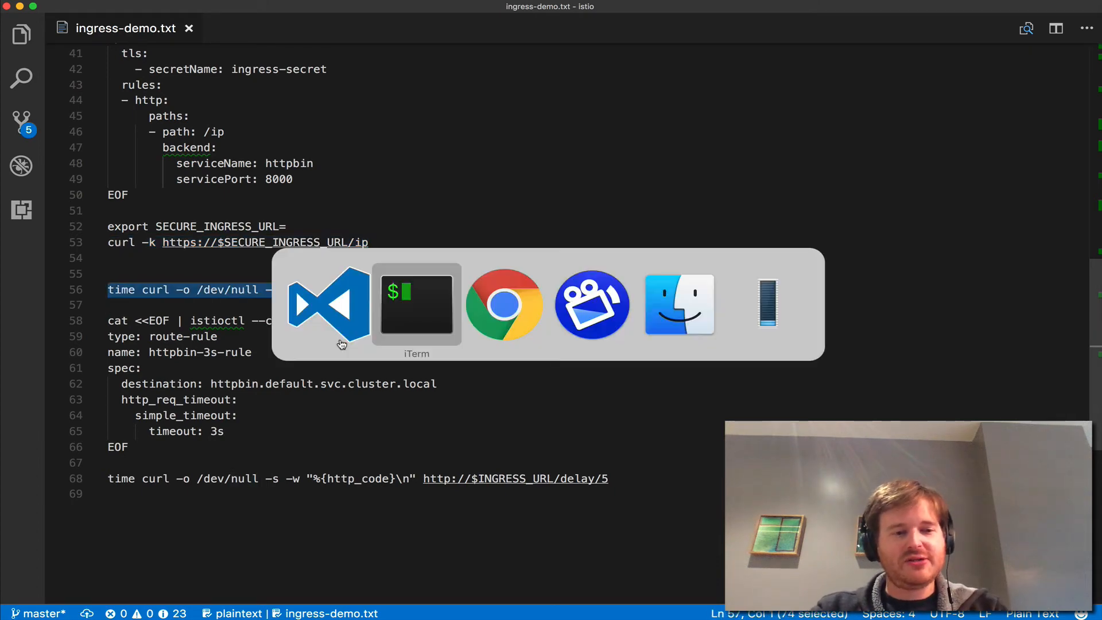
- Run the timed /delay/5 curl request, which returns 200 in about five seconds
click(417, 304)
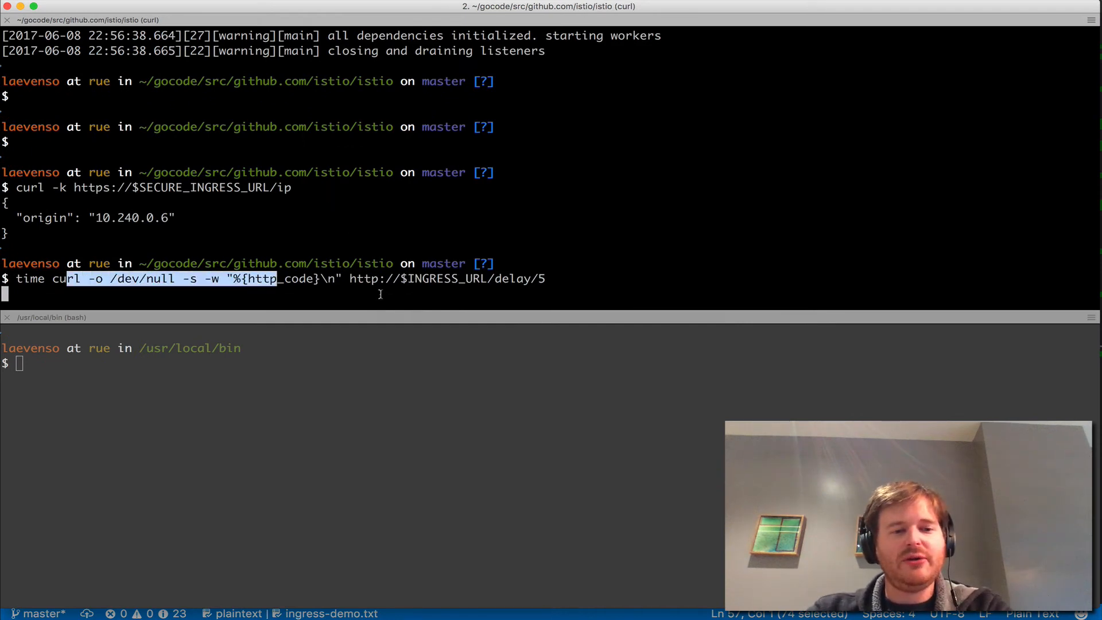
key(Return)
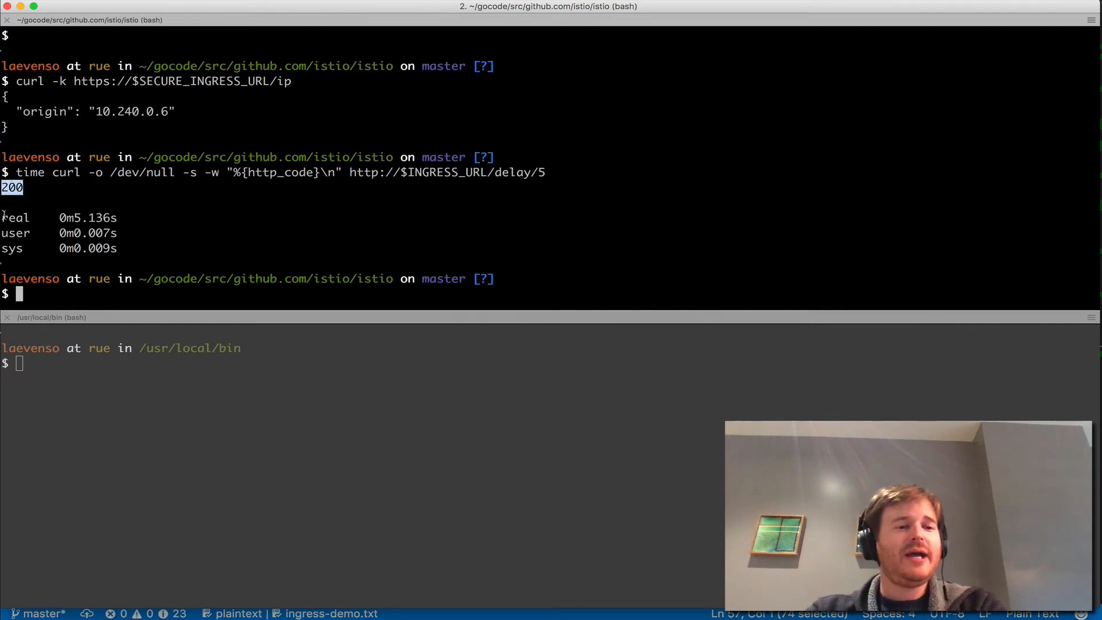
drag(3, 217, 147, 248)
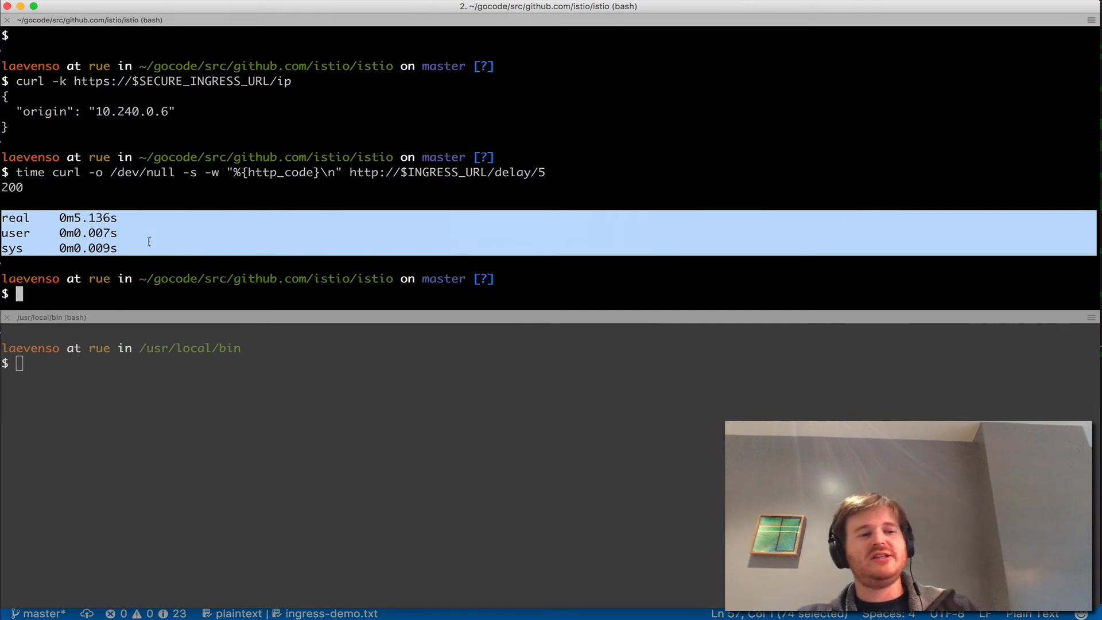
- Start watch -n2 kubectl get pods and highlight the delay/5 endpoint
text(watch -n2 kubectl get pods)
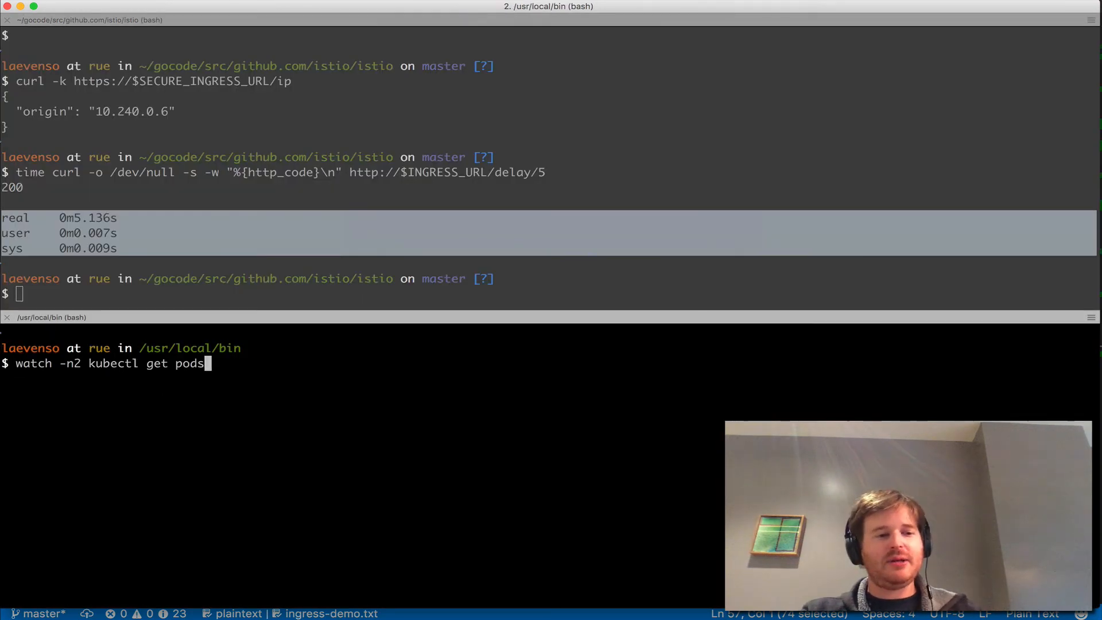
key(Return)
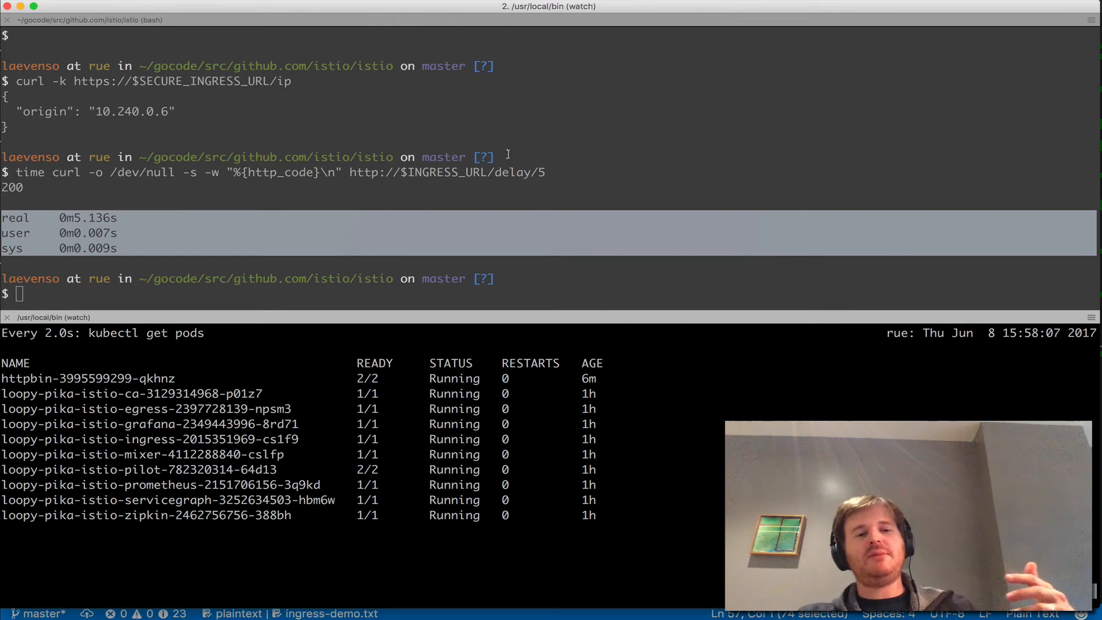
double_click(476, 172)
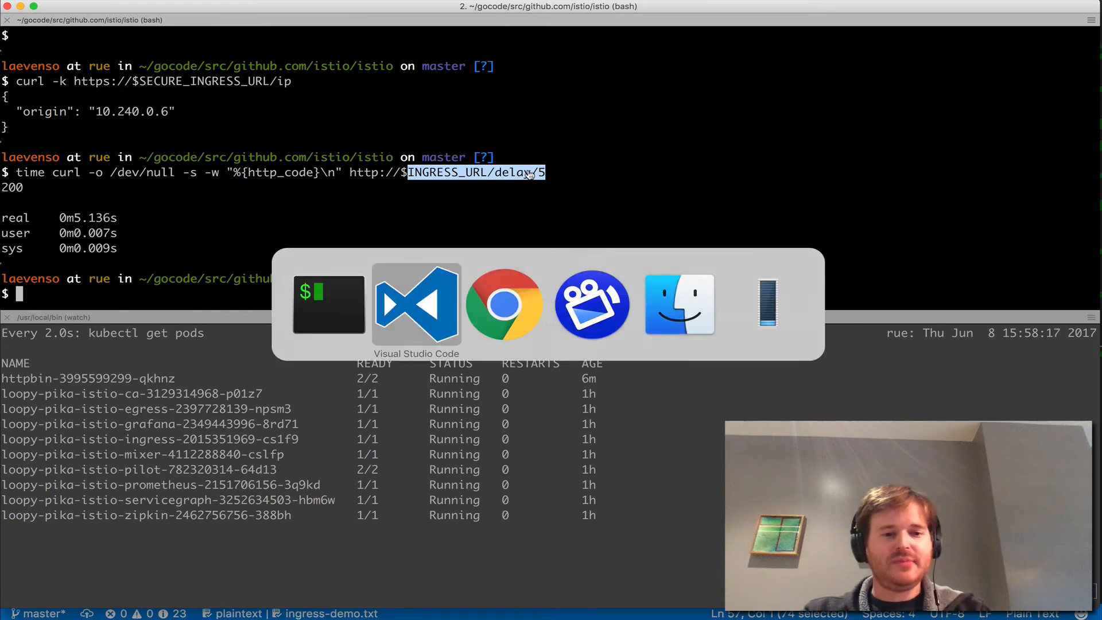
- Point out the rule's configAPIService option, route-rule type and httpbin destination in the notes
click(415, 304)
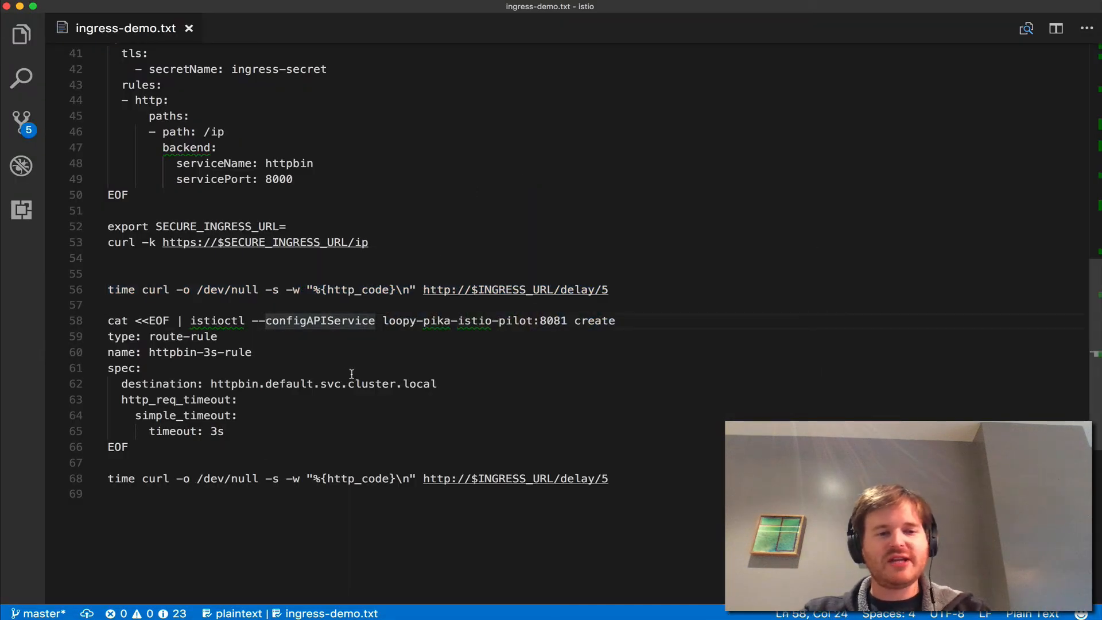
double_click(165, 336)
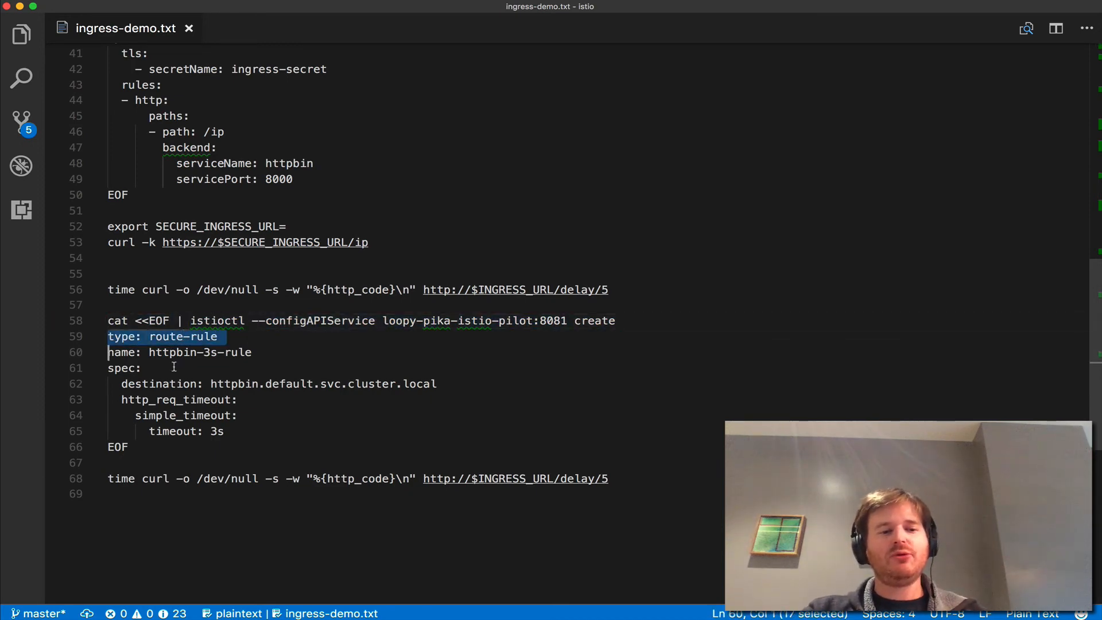
double_click(172, 352)
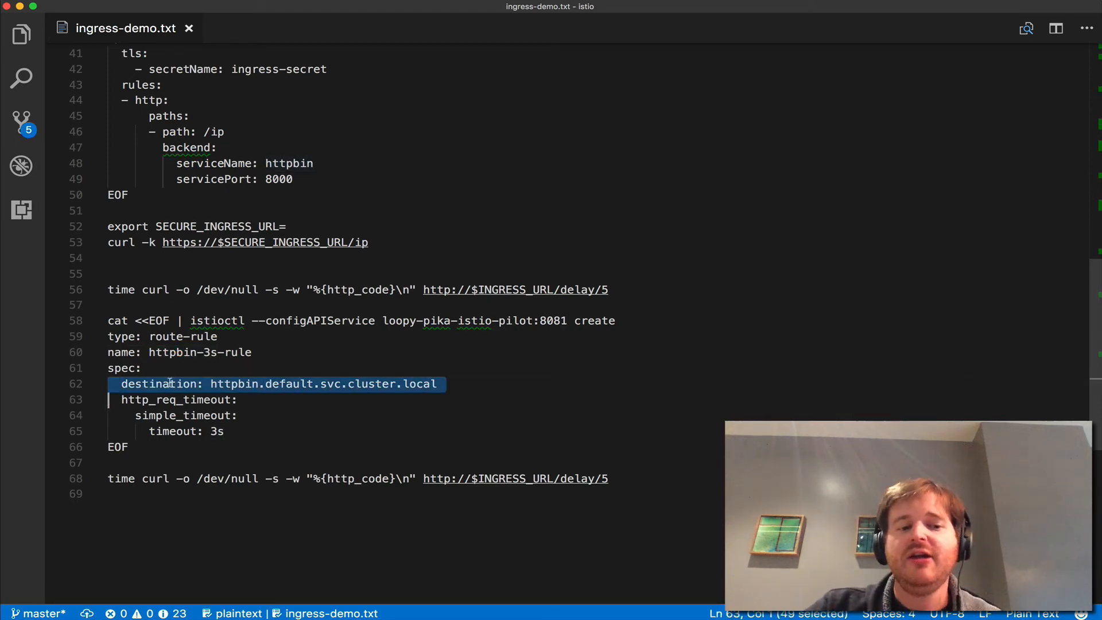
double_click(234, 384)
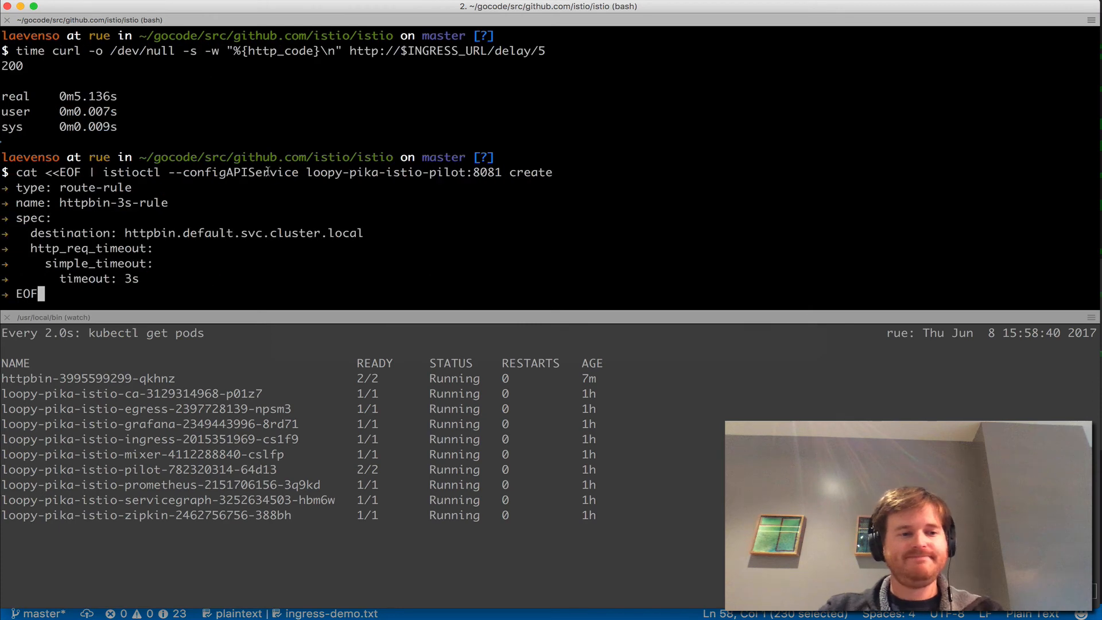
- Create the httpbin-3s-rule timeout rule and confirm it appears in the route-rule list
key(Return)
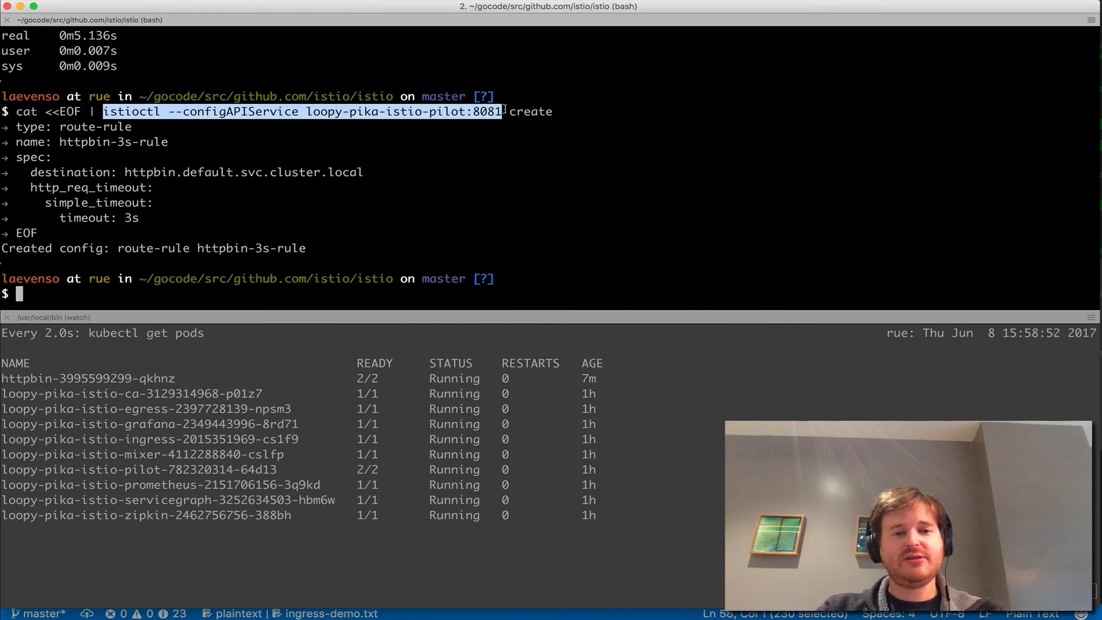
text(istioctl --configAPIService loopy-pika-istio-pilot:8081 get ro)
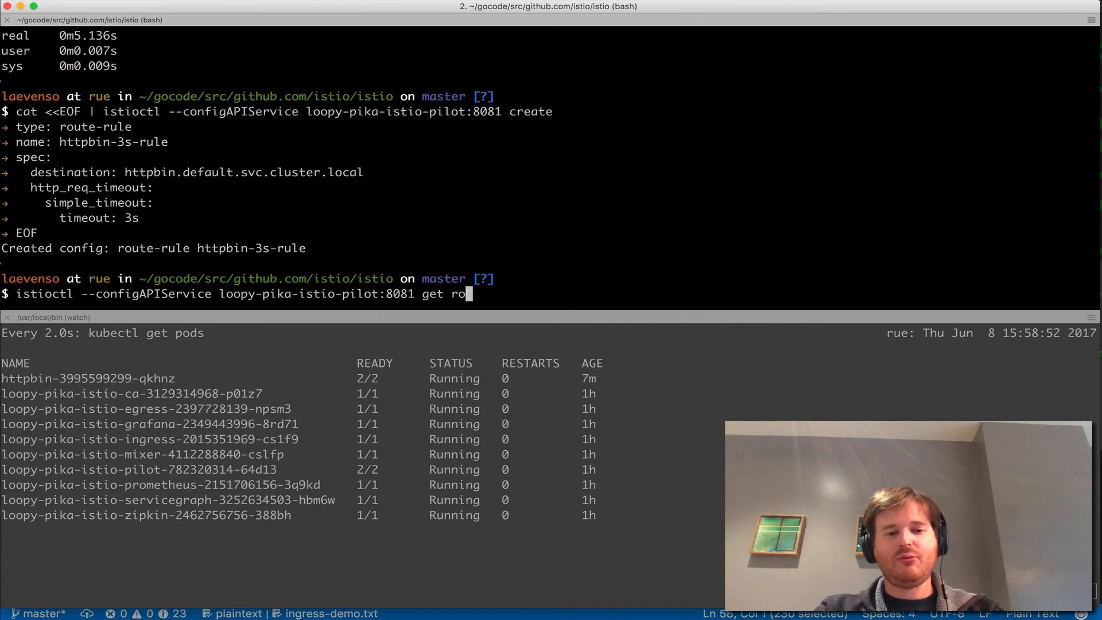
key(Return)
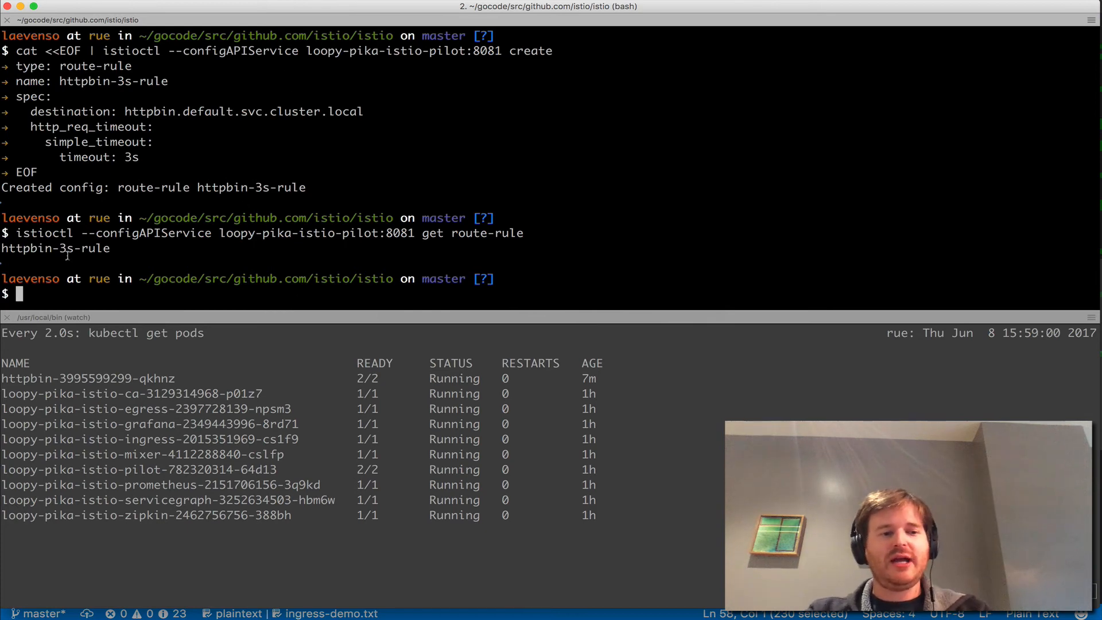
double_click(56, 248)
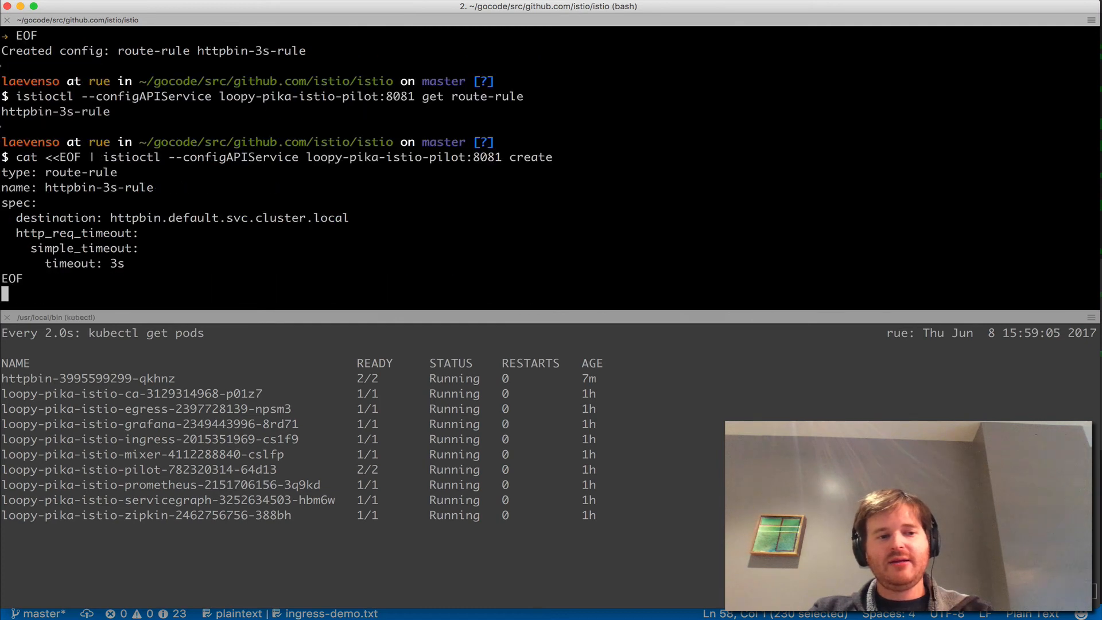
- Rerun the timed /delay/5 curl, now returning 504 after about three seconds
text(time curl -o /dev/null -s -w "%{http_code}\n" http://$INGRESS_URL/delay/5)
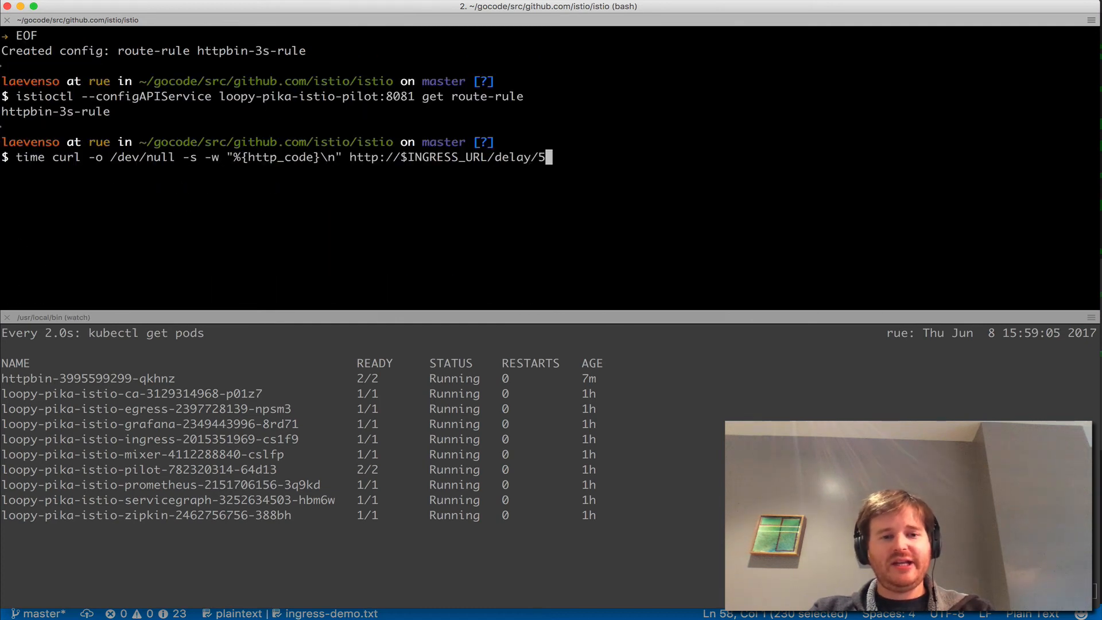
key(Return)
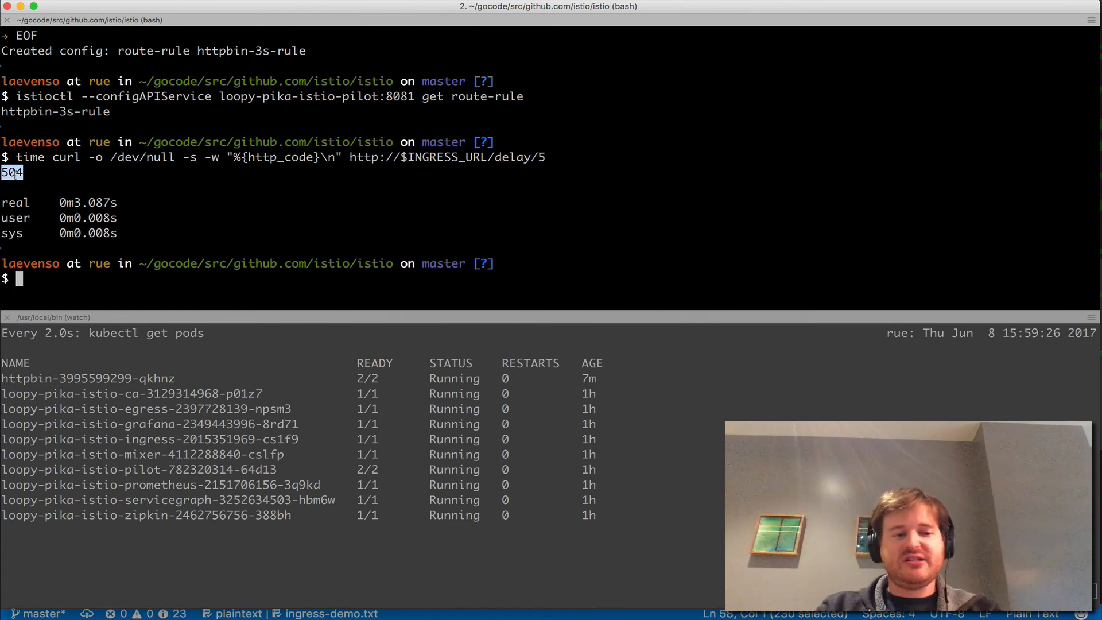
text(istioctl --configAPIService loopy-pika-istio-pilot:8081 get route)
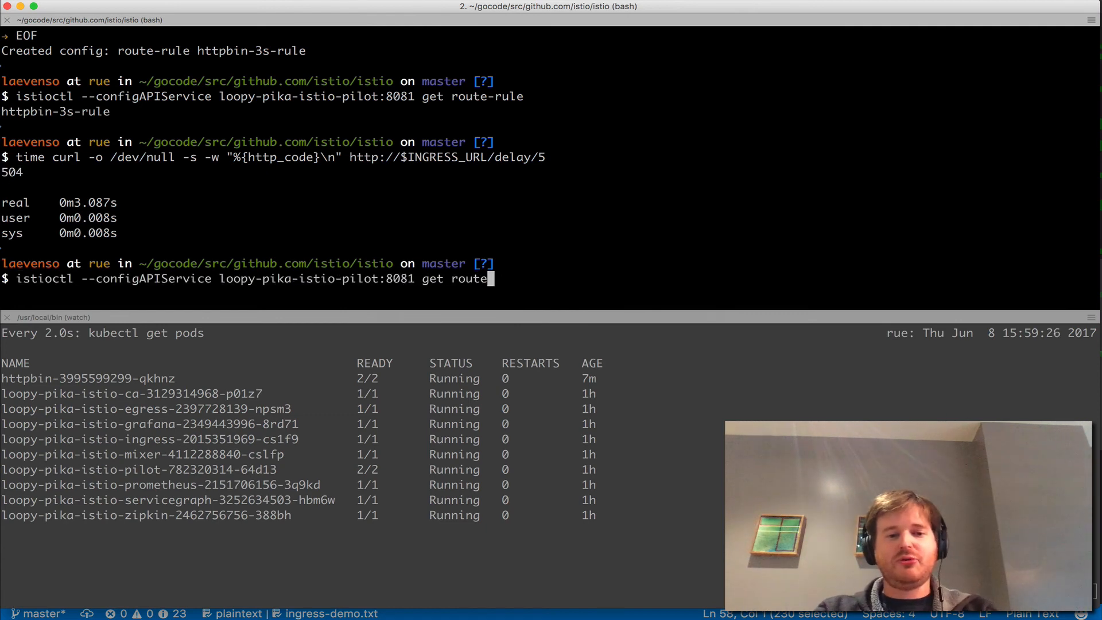
- Delete httpbin-3s-rule and resend the delayed request, which returns 200 after five seconds
text(delete ro)
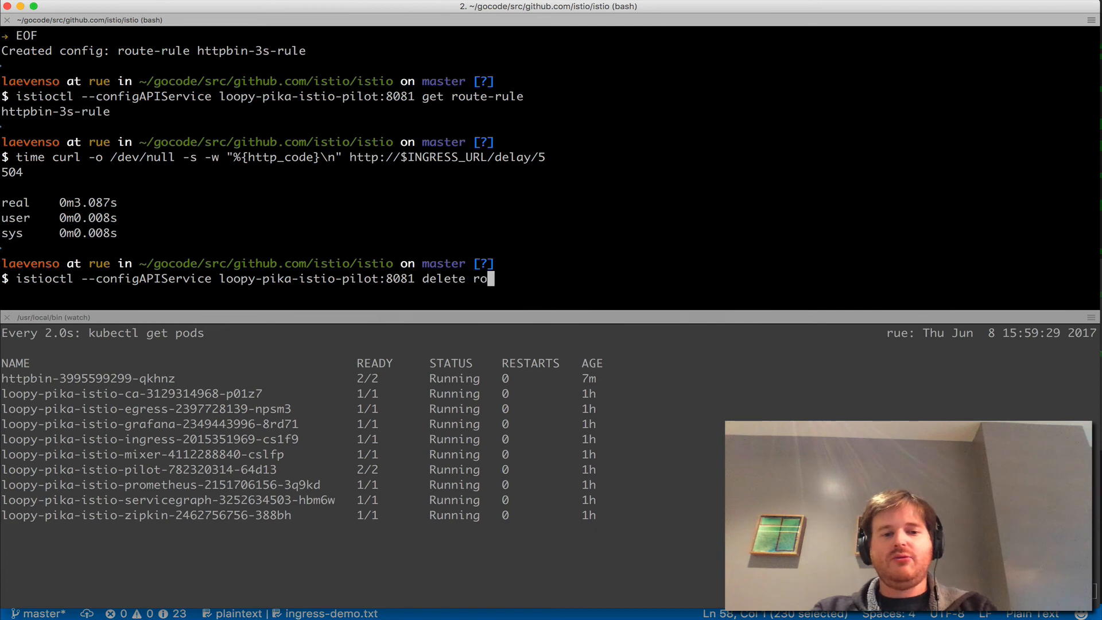
text(ute-rule)
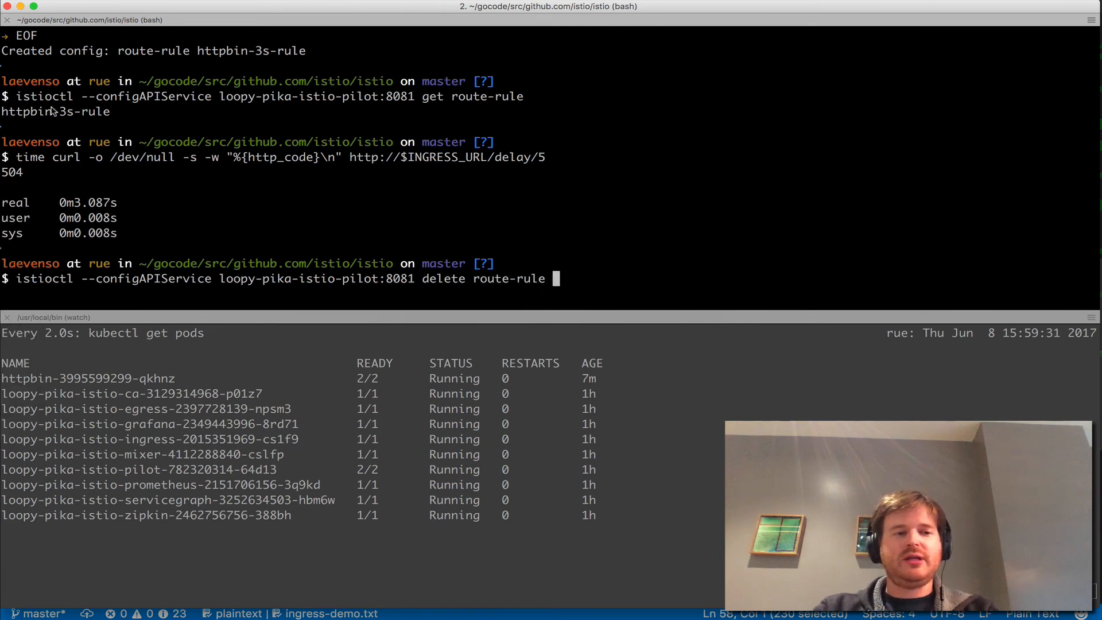
text(httpbin-3s-rule)
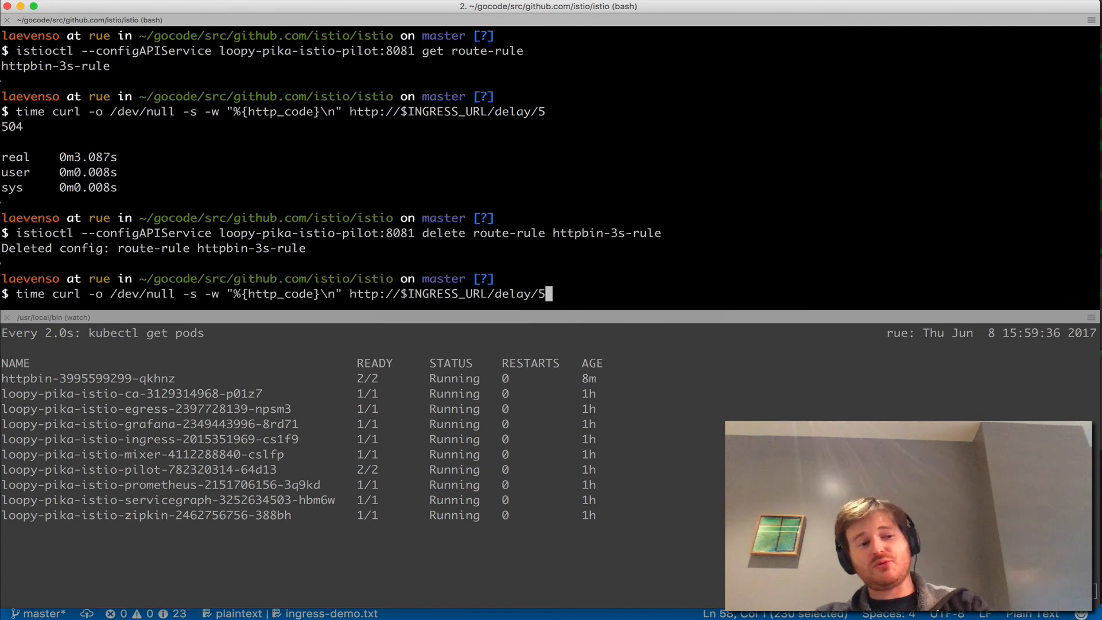
key(Return)
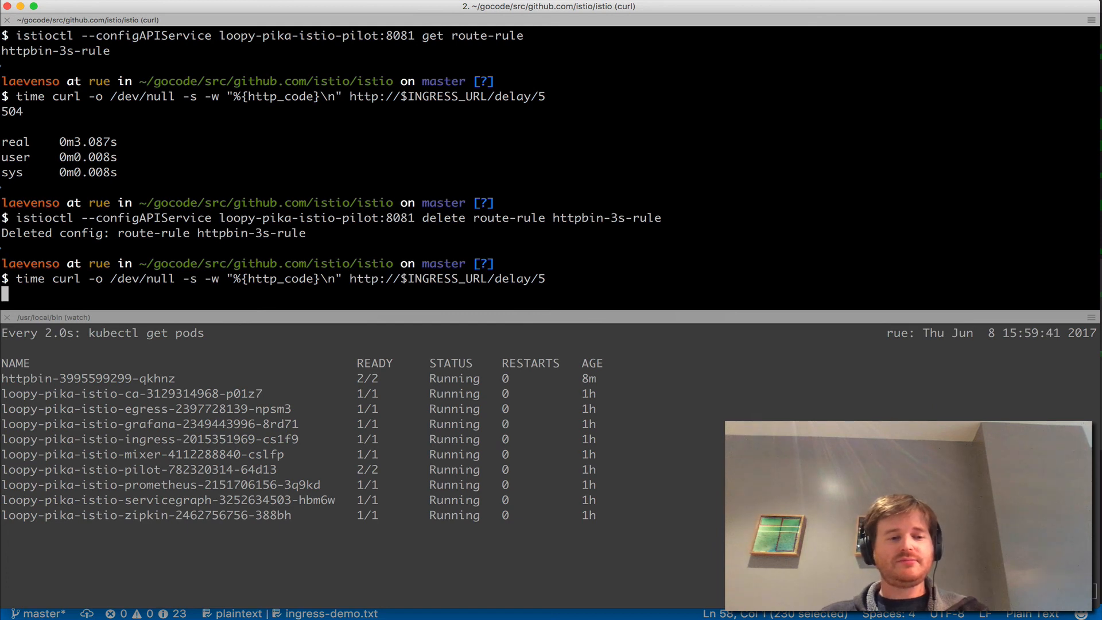
key(Return)
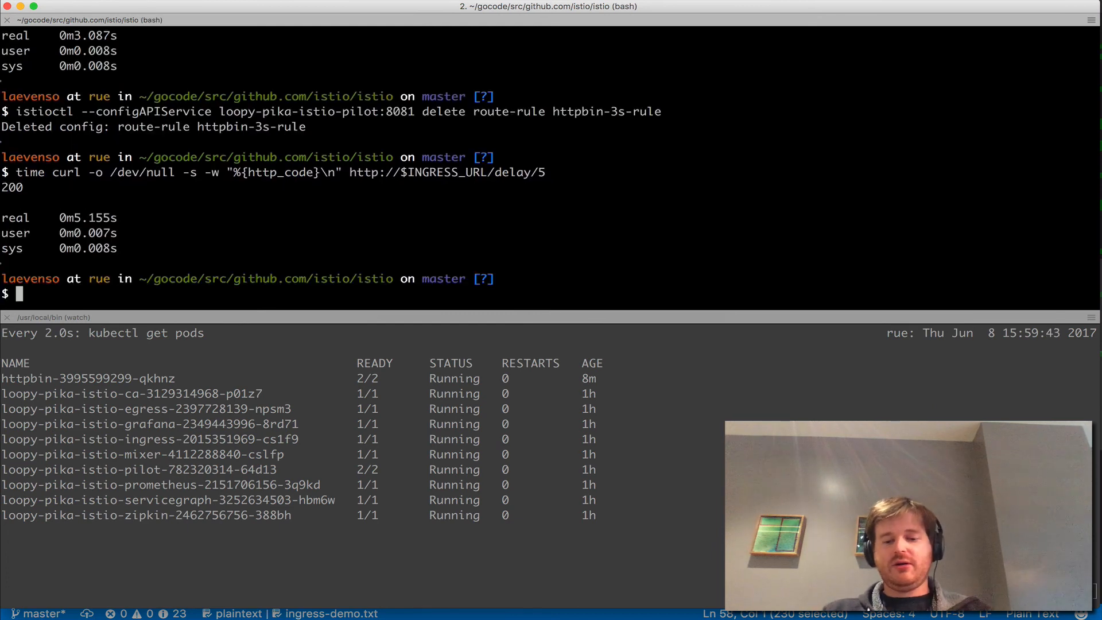
- Rerun the timed /delay/5 curl with the rule restored, returning 504 again
text(time curl -o /dev/null -s -w "%{http_code}\n" http://$INGRESS_URL/delay/5)
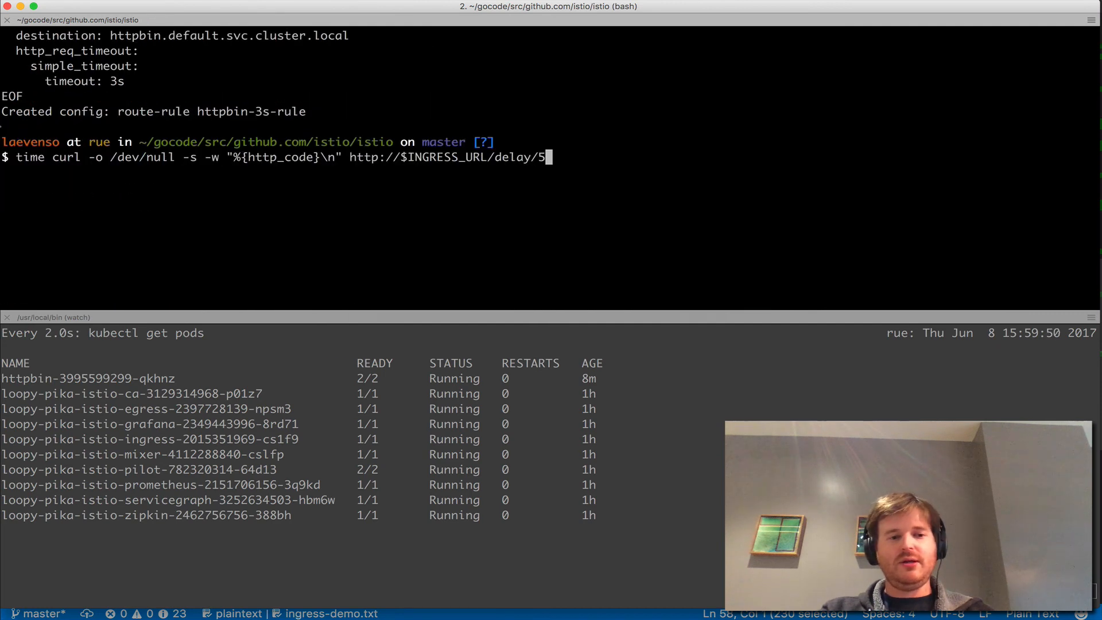
key(Return)
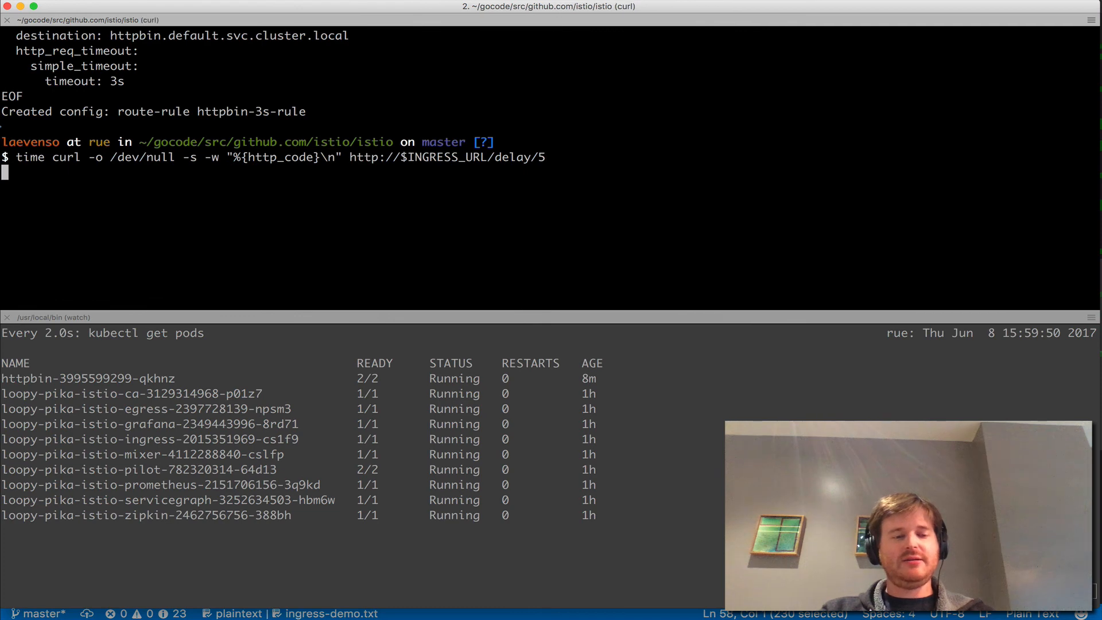
key(Return)
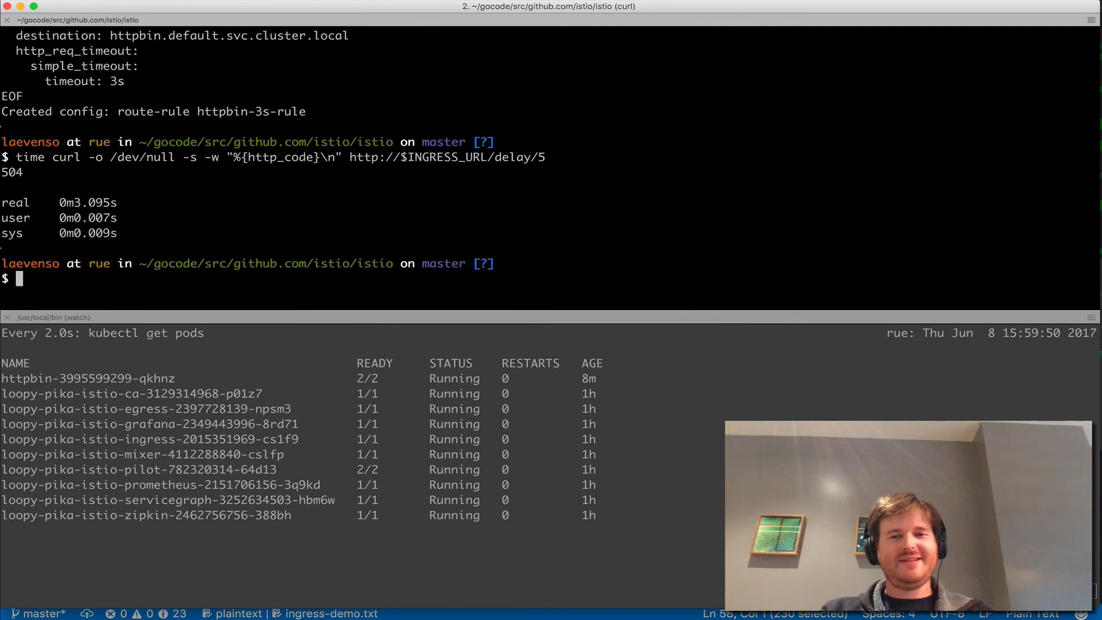